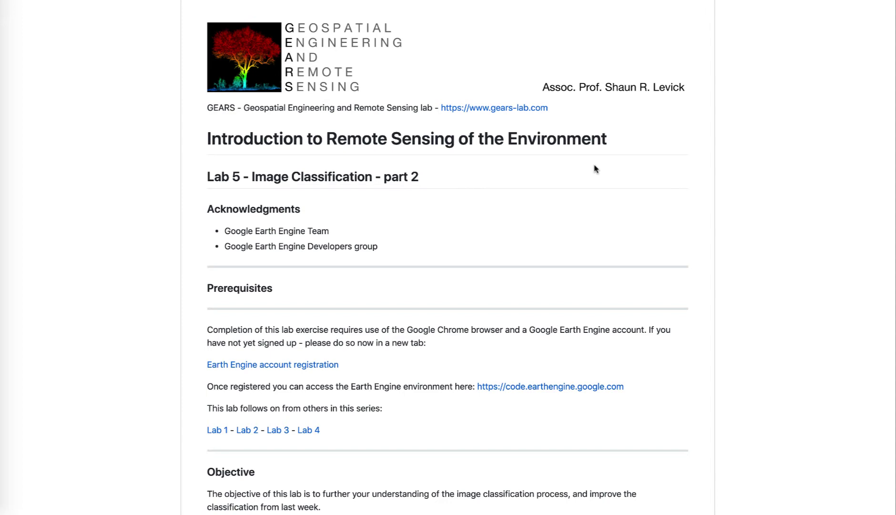
Review the script and inspect the list of imported training geometries
scroll(down, 3)
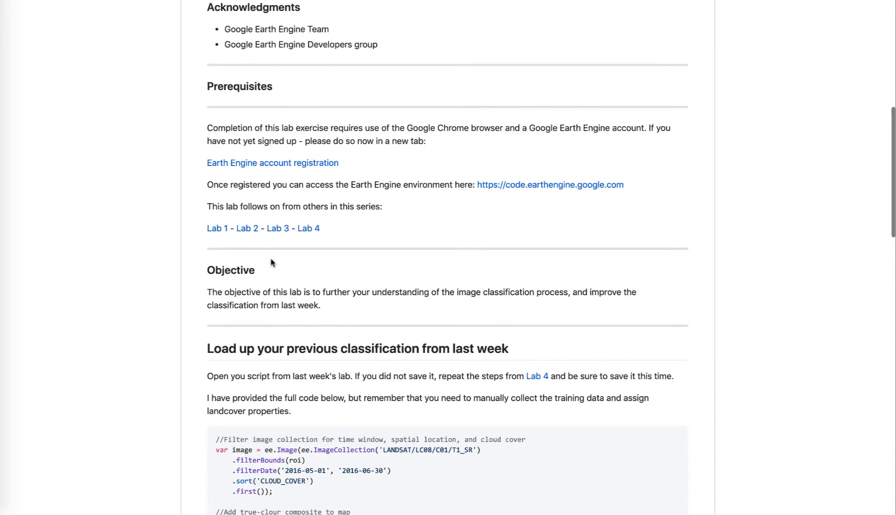
mouse_move(314, 233)
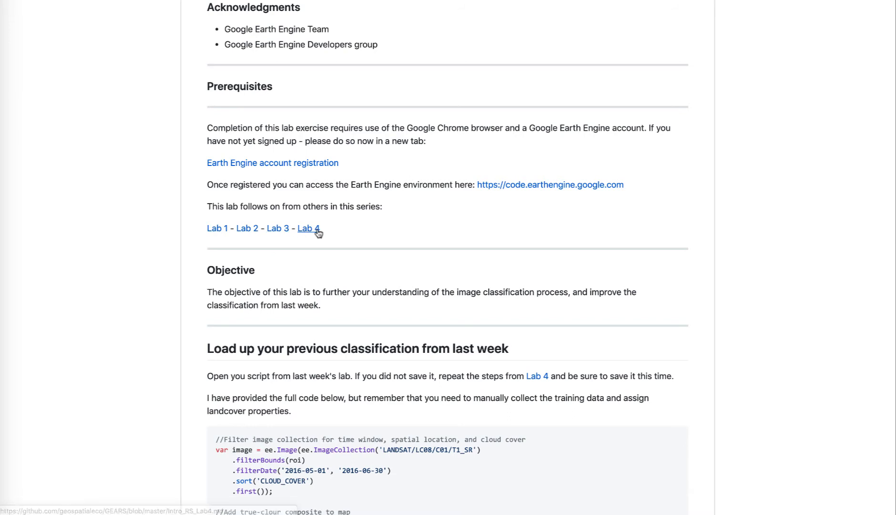
mouse_move(339, 238)
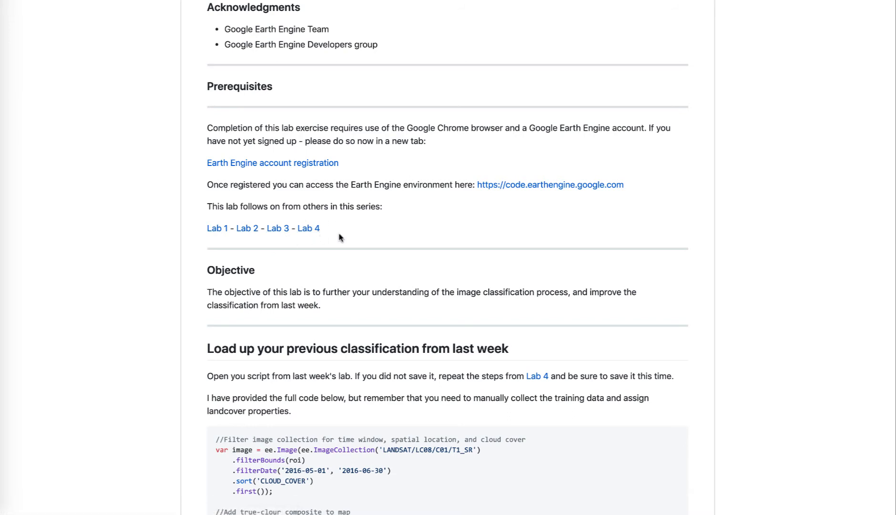
scroll(down, 3)
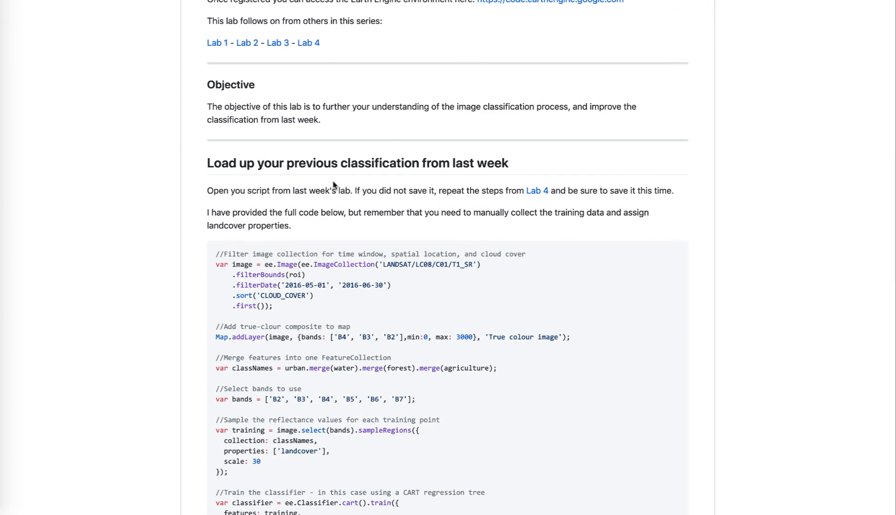
mouse_move(223, 107)
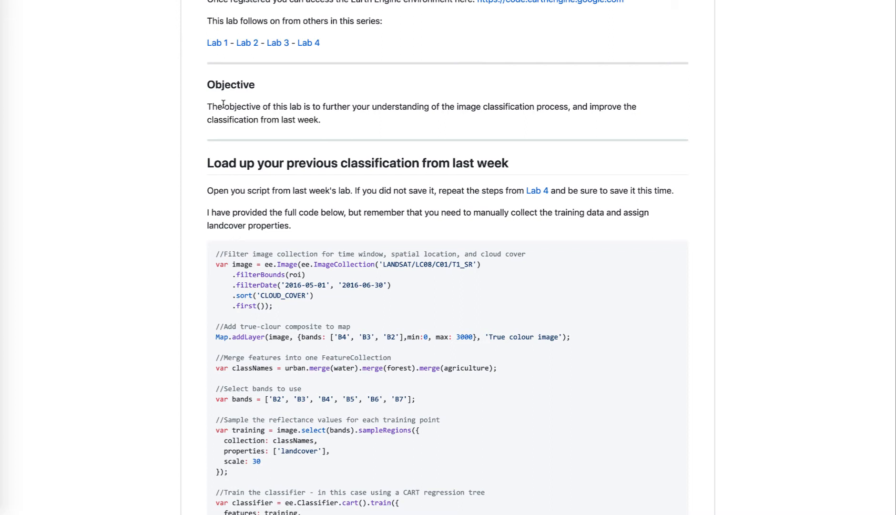
scroll(down, 3)
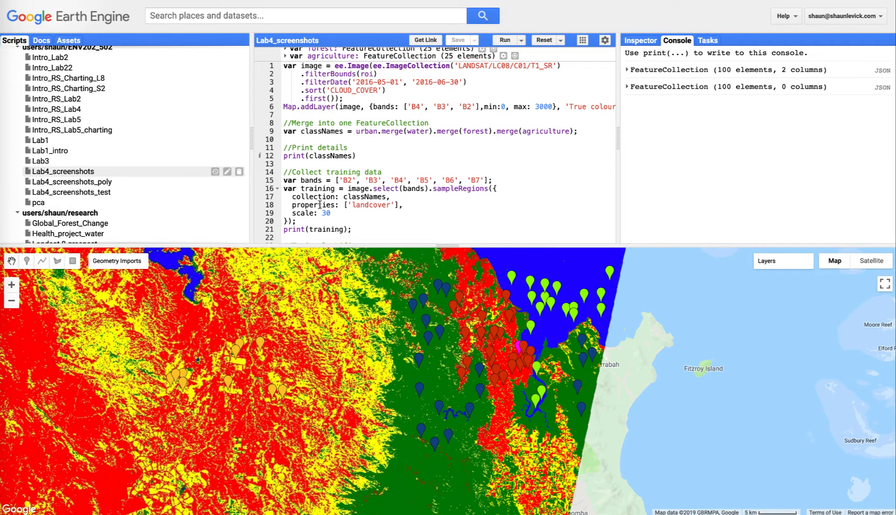
click(117, 260)
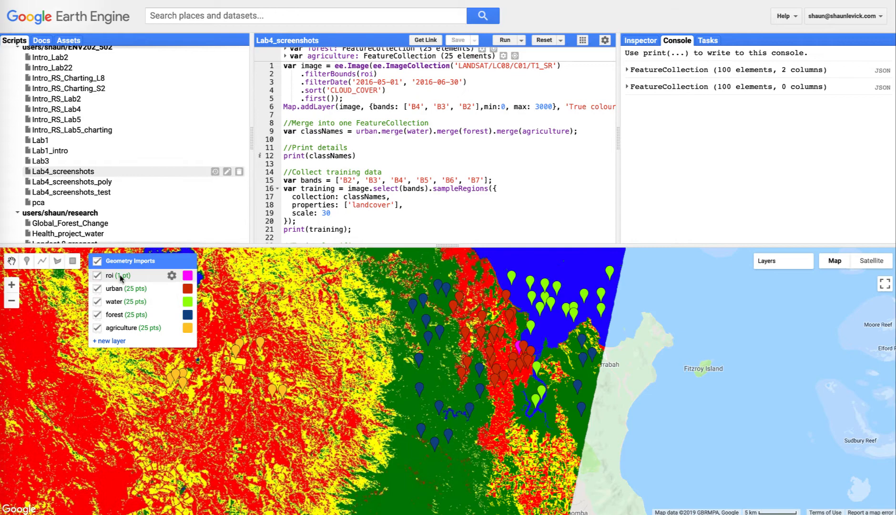
click(97, 260)
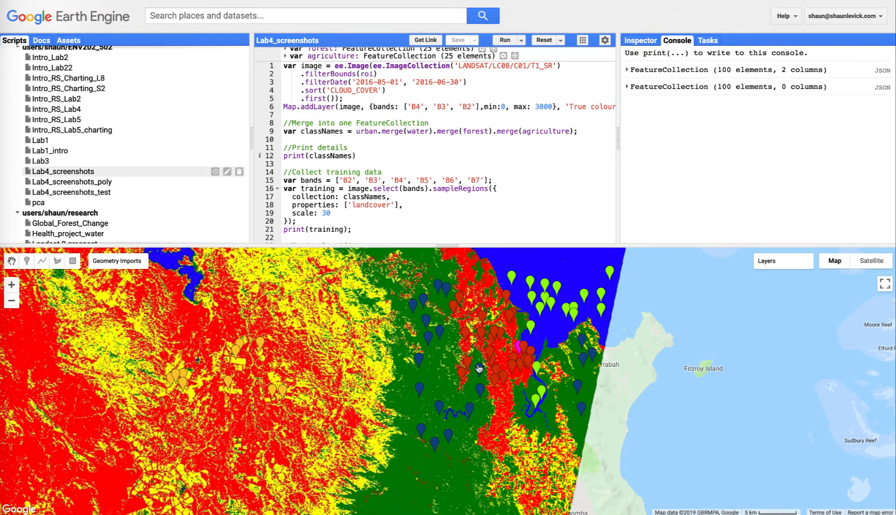
click(117, 260)
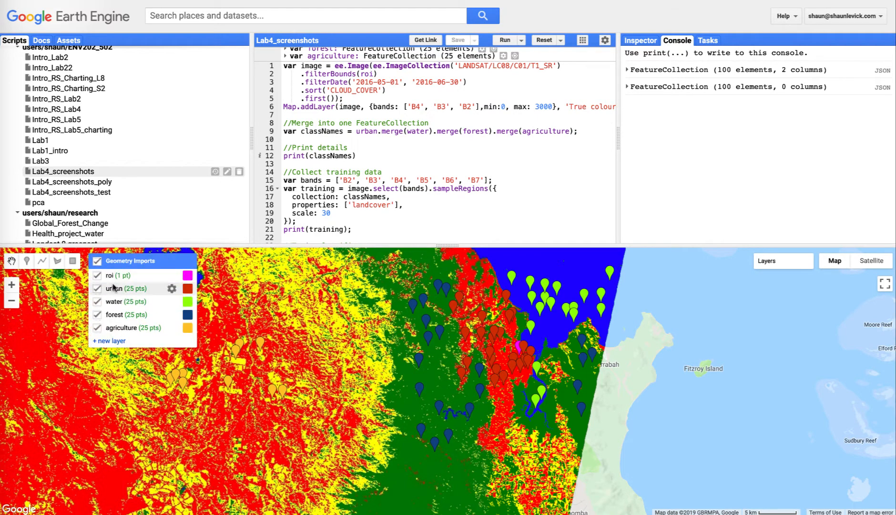
mouse_move(123, 314)
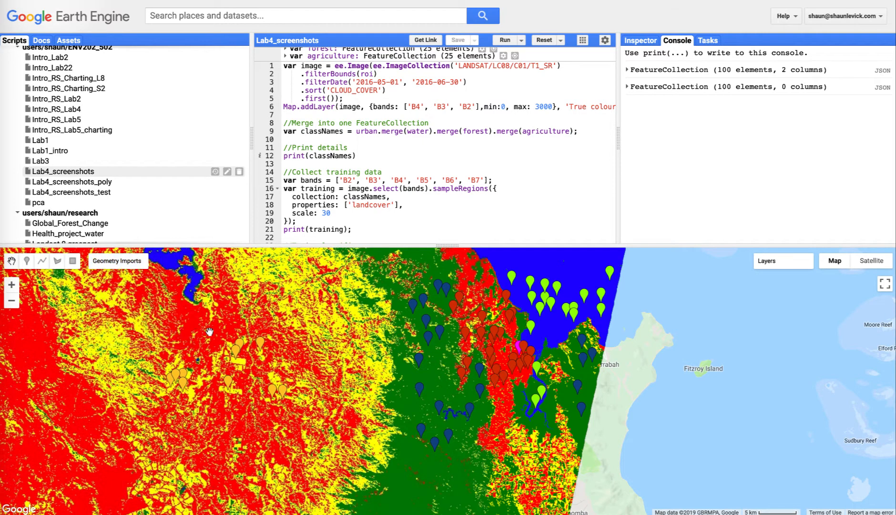
mouse_move(483, 381)
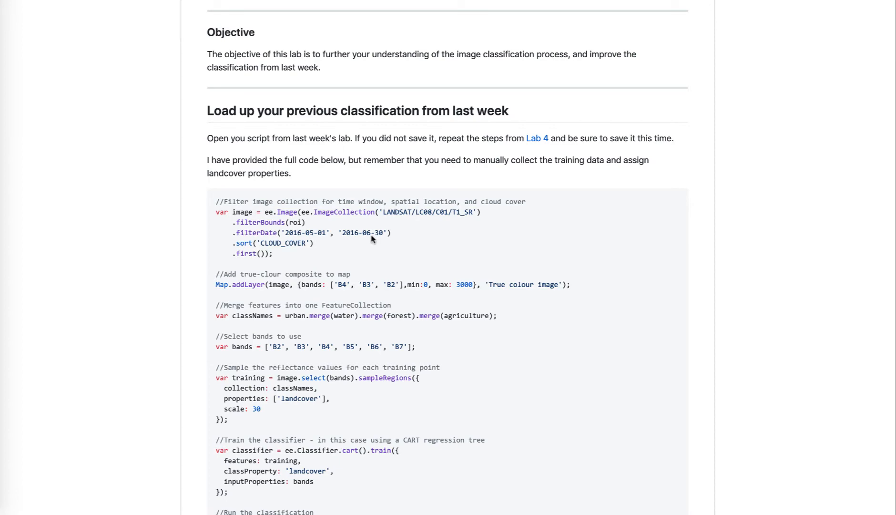
Toggle the classification layer on and off to compare it against the underlying imagery
scroll(up, 3)
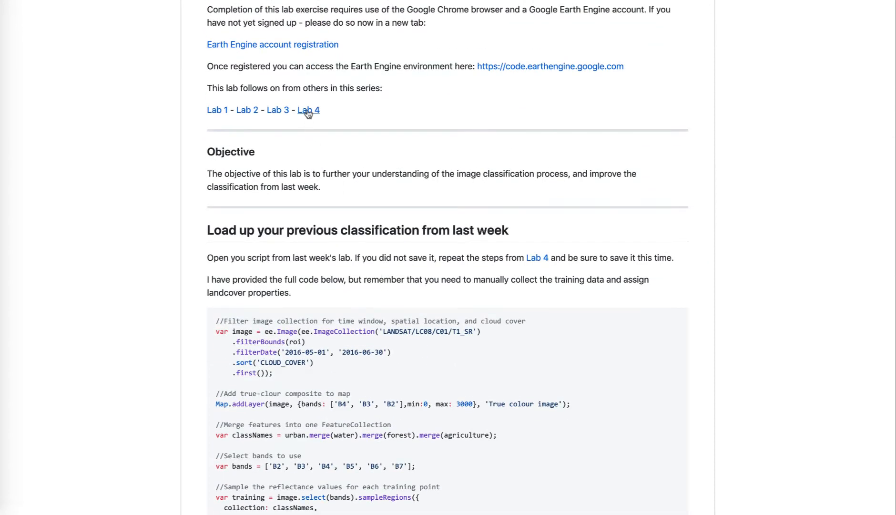
scroll(down, 3)
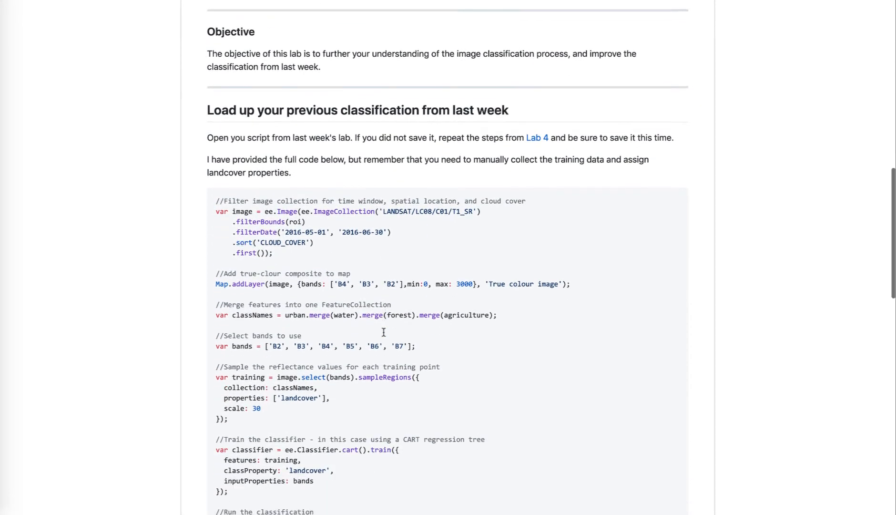
scroll(down, 3)
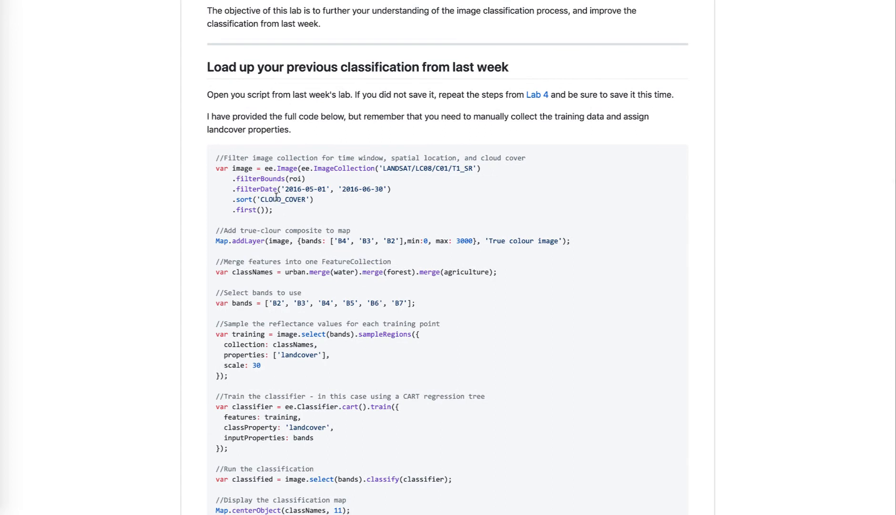
scroll(down, 3)
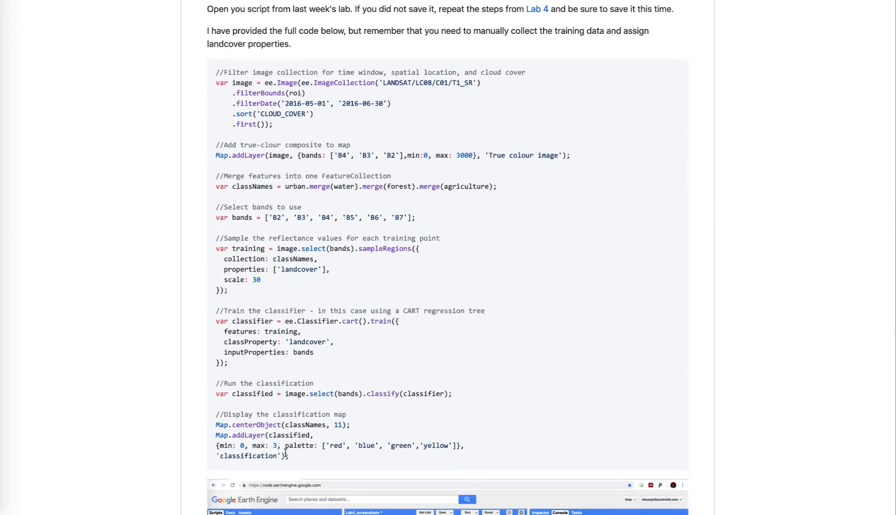
scroll(down, 3)
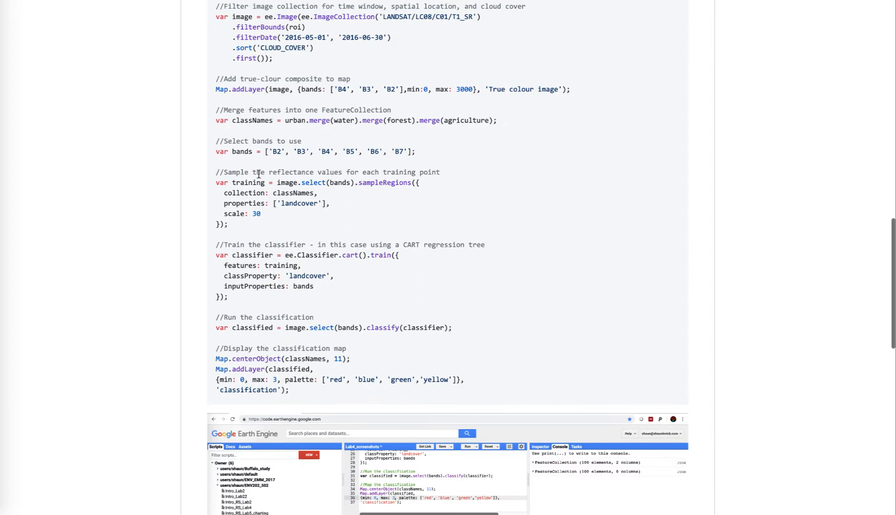
scroll(down, 3)
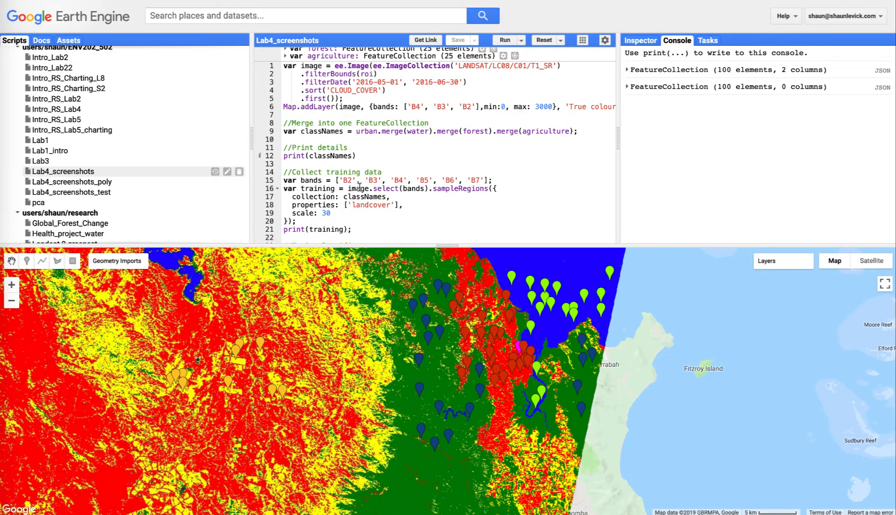
mouse_move(593, 284)
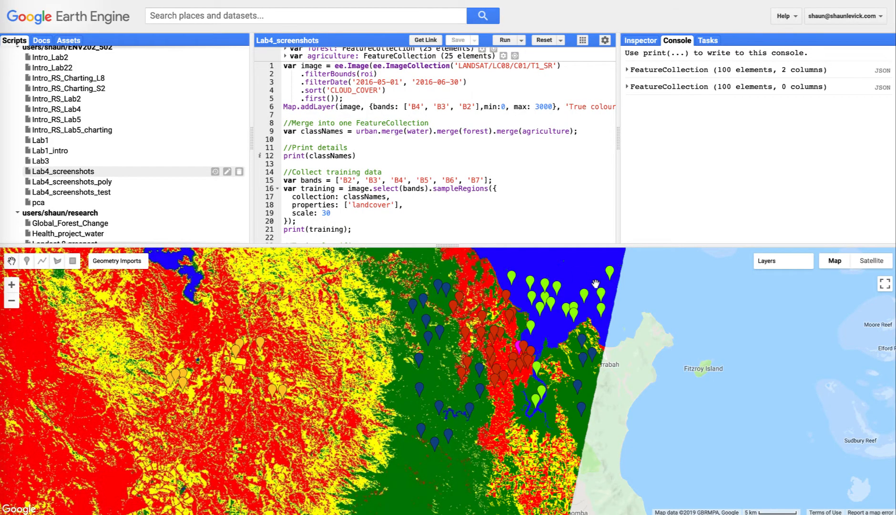
mouse_move(603, 314)
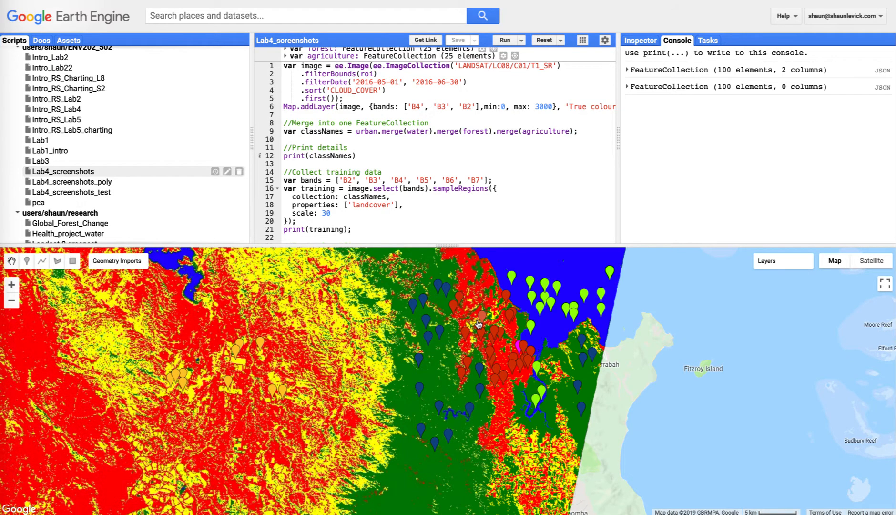
mouse_move(178, 328)
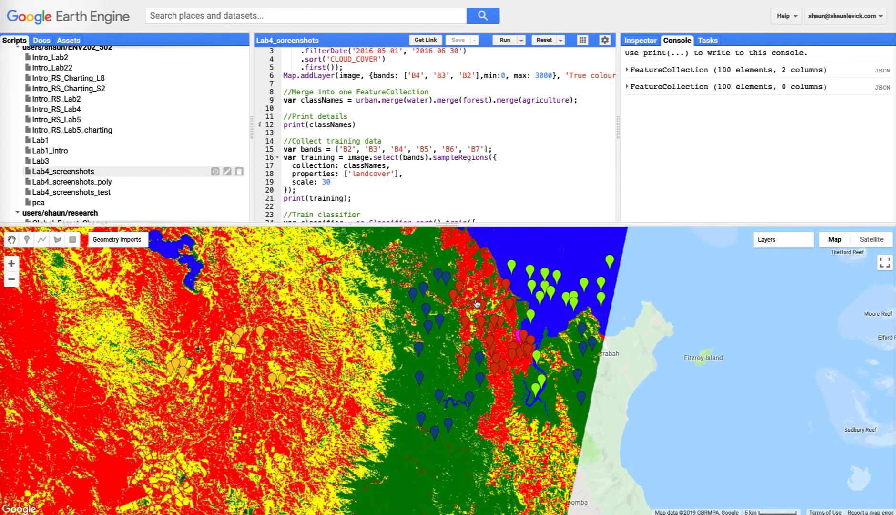
mouse_move(385, 351)
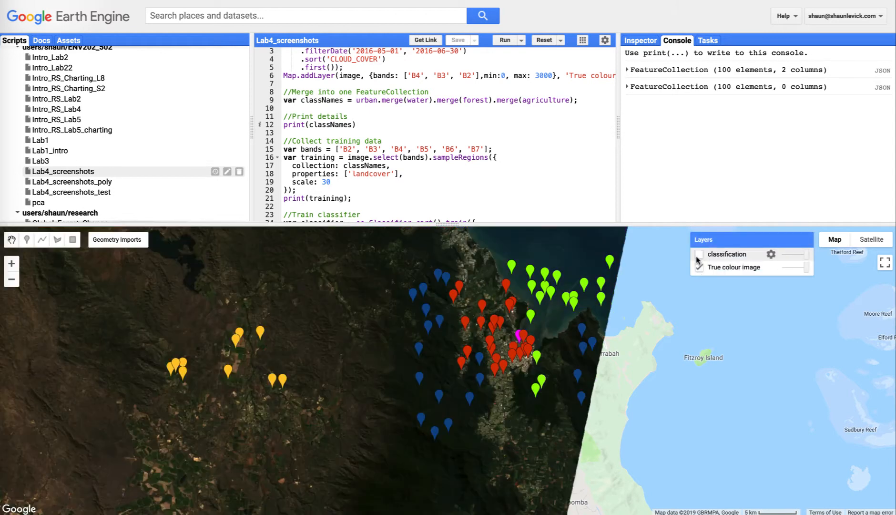
click(698, 254)
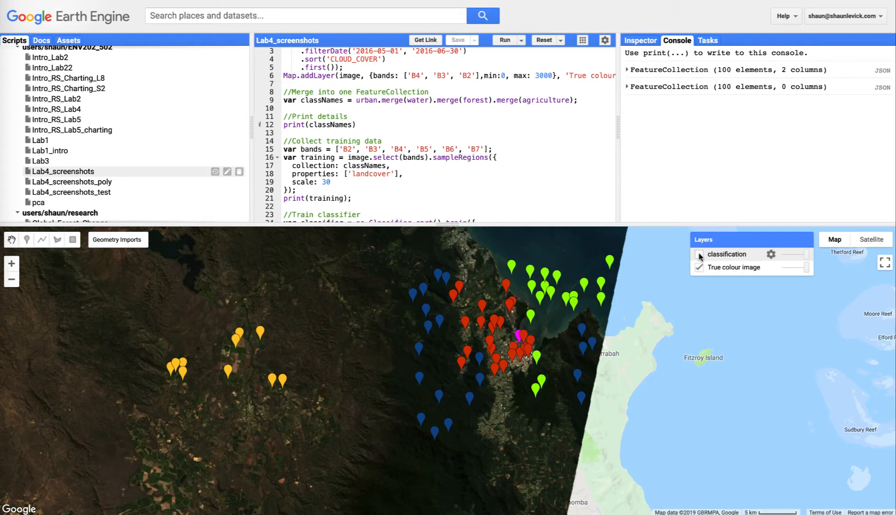
click(698, 253)
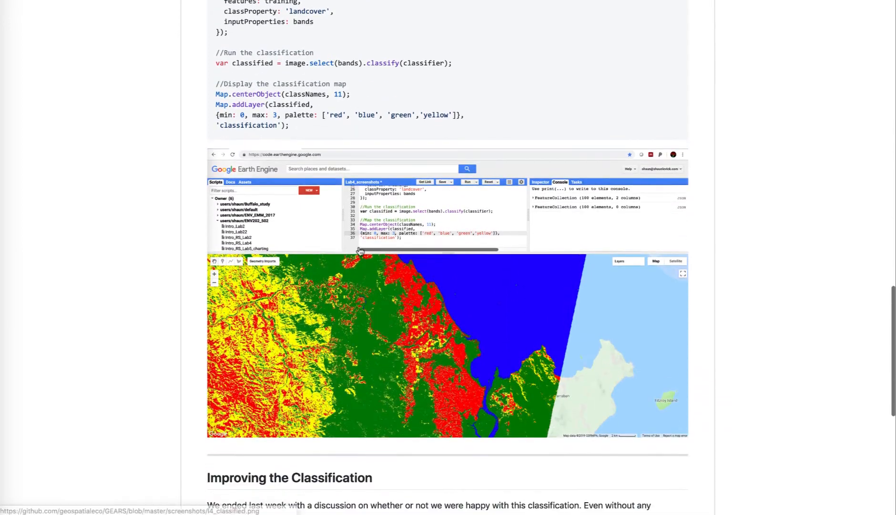
scroll(down, 3)
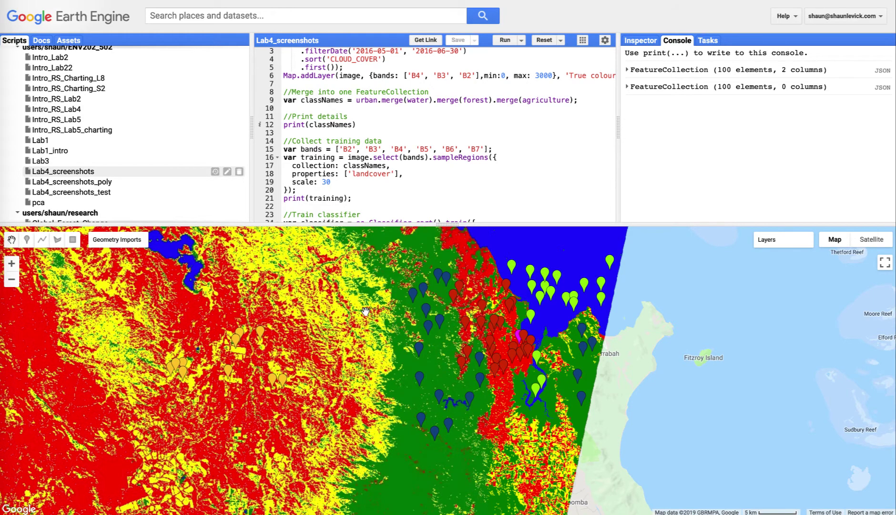
mouse_move(374, 360)
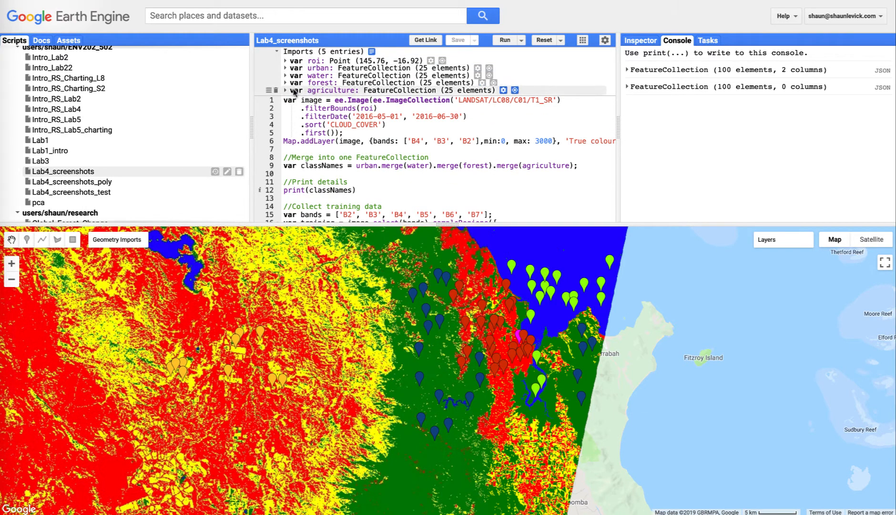
mouse_move(276, 91)
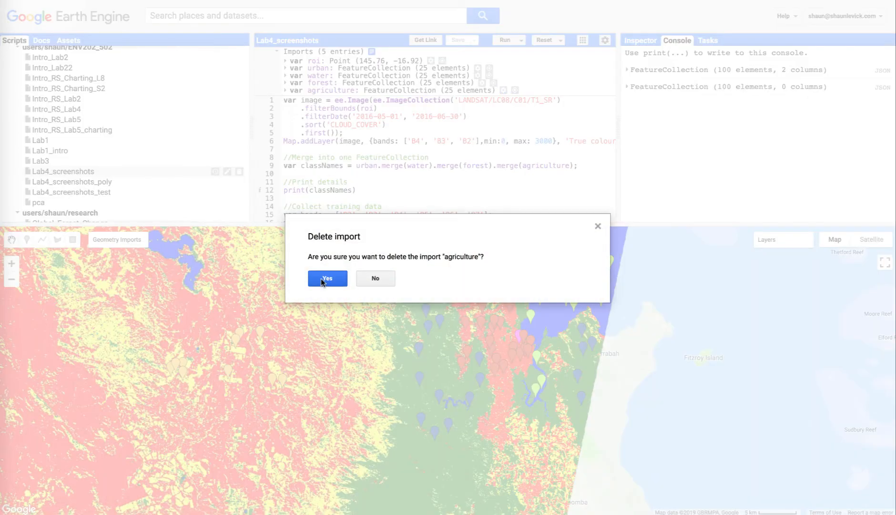
Delete the agriculture and urban training imports and run, getting the 'urban is not defined' error
click(327, 277)
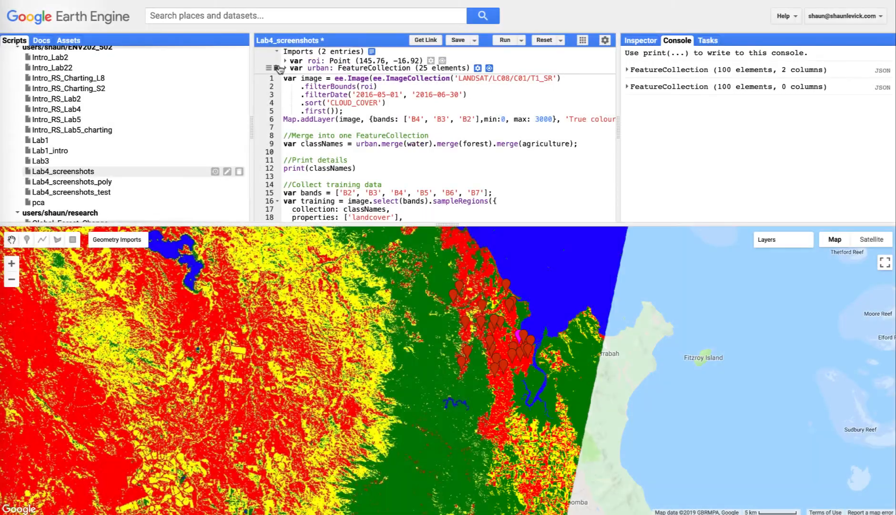
click(490, 67)
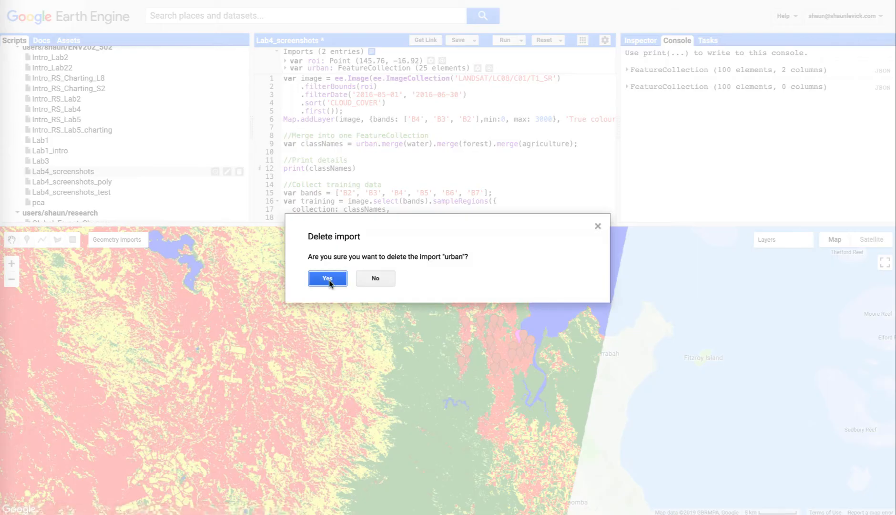
click(327, 279)
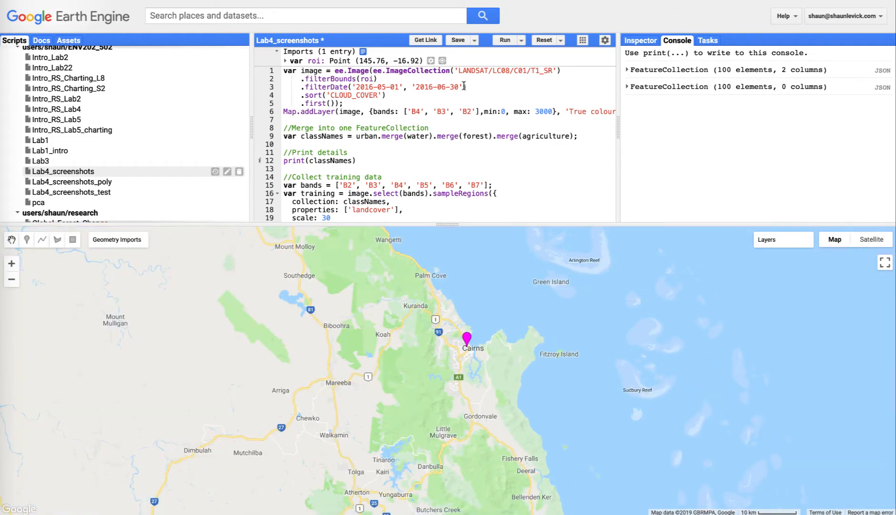
click(505, 39)
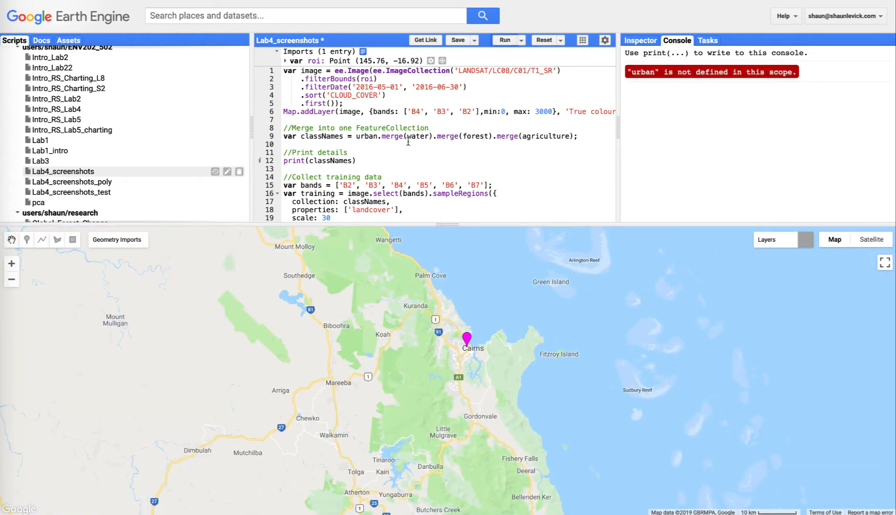
mouse_move(715, 118)
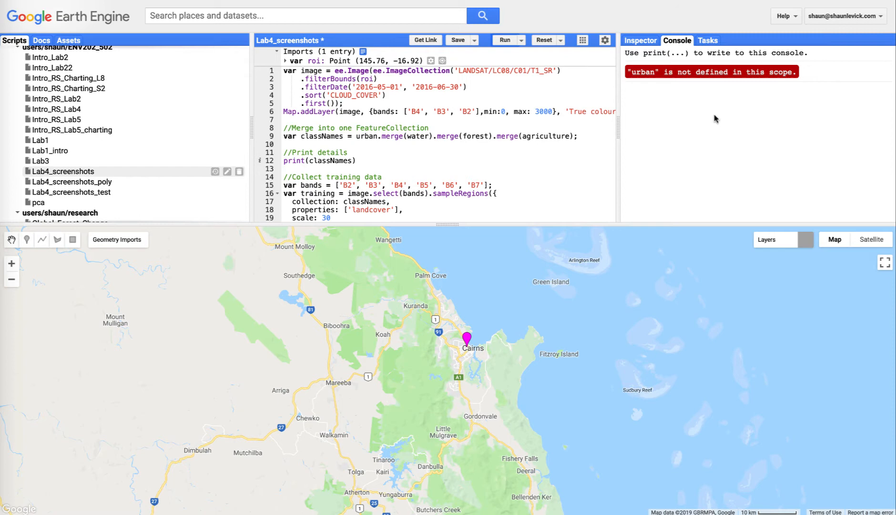
Choose the rectangle drawing tool and add new empty geometry layers
click(506, 40)
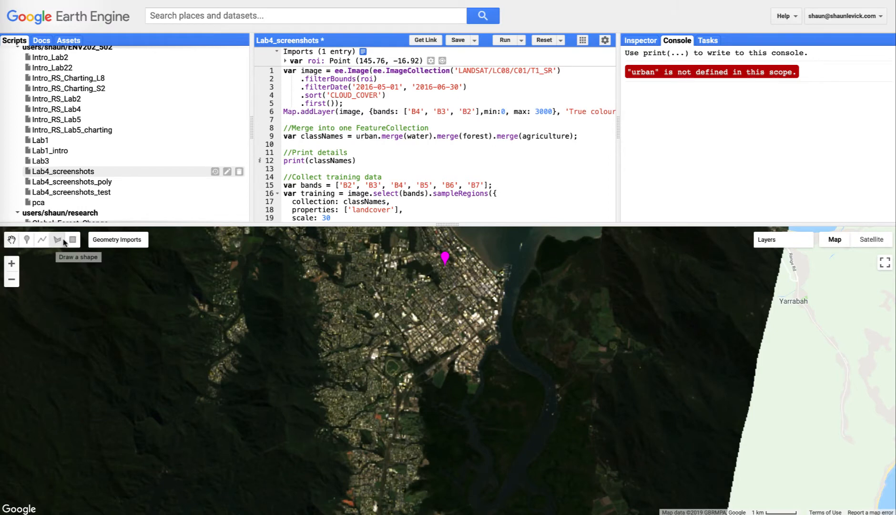
mouse_move(73, 239)
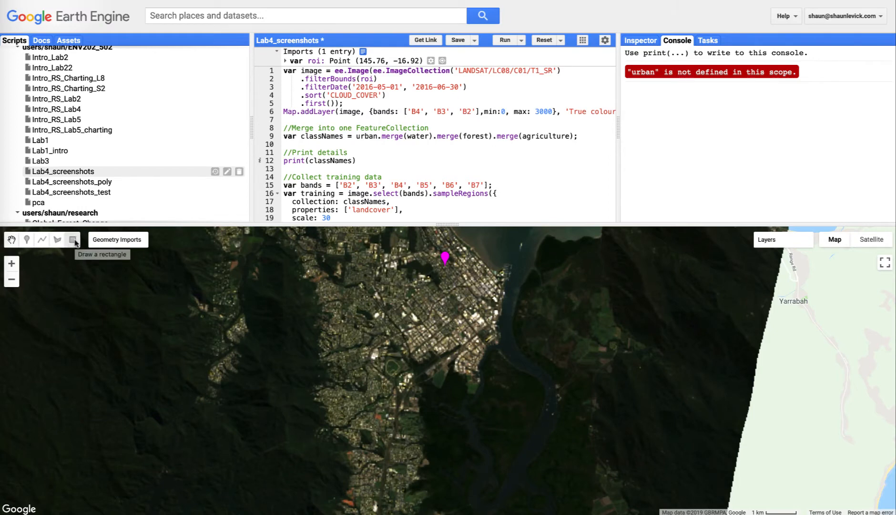
click(71, 239)
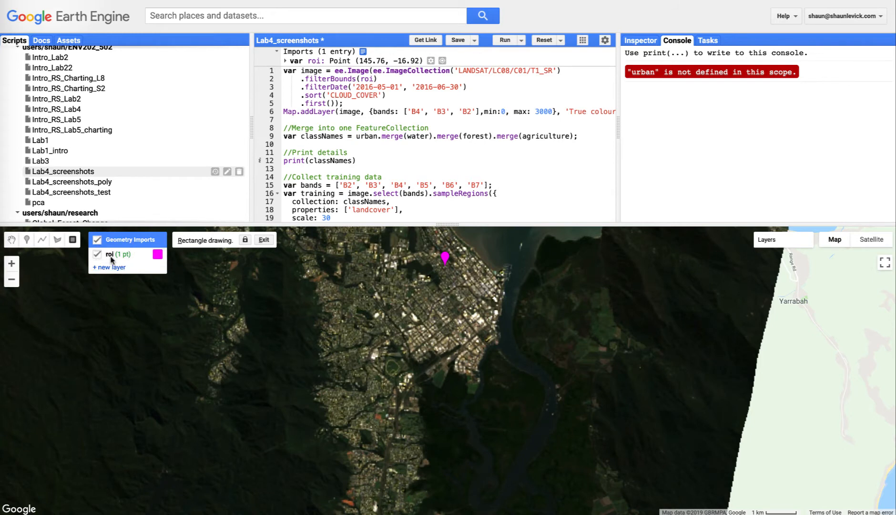
mouse_move(110, 271)
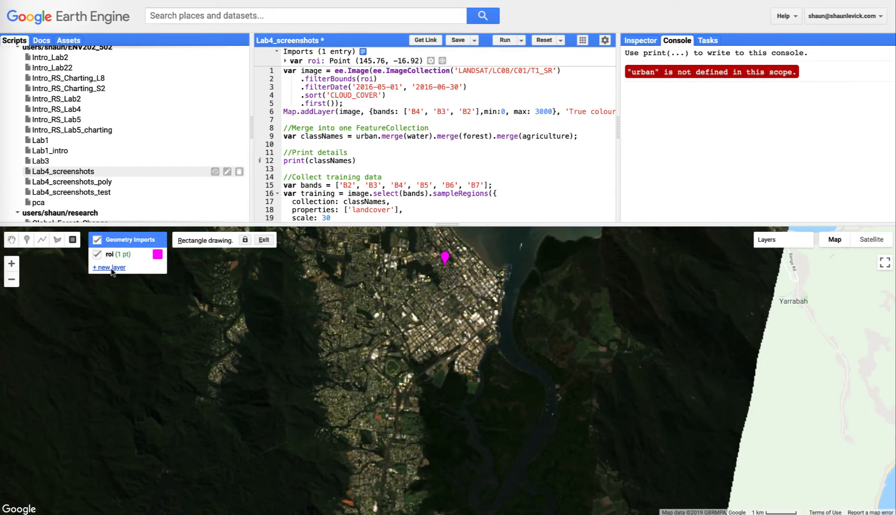
click(109, 266)
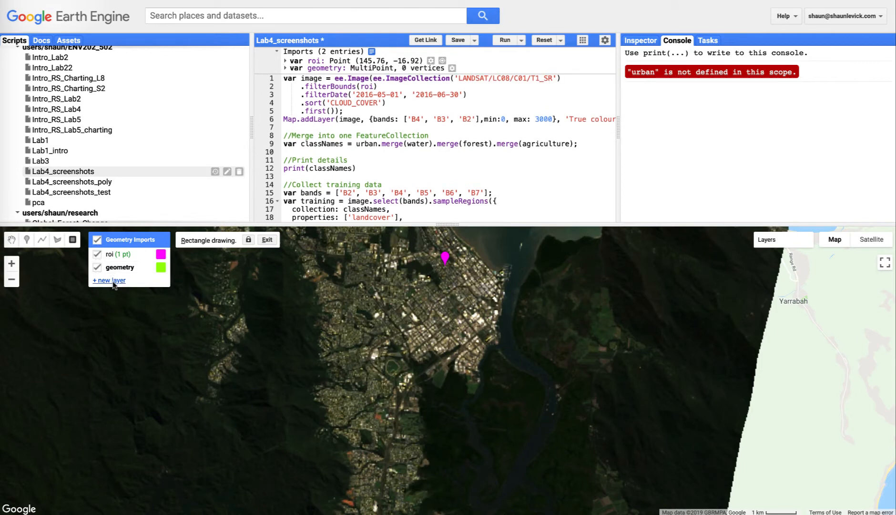
click(109, 280)
text(water)
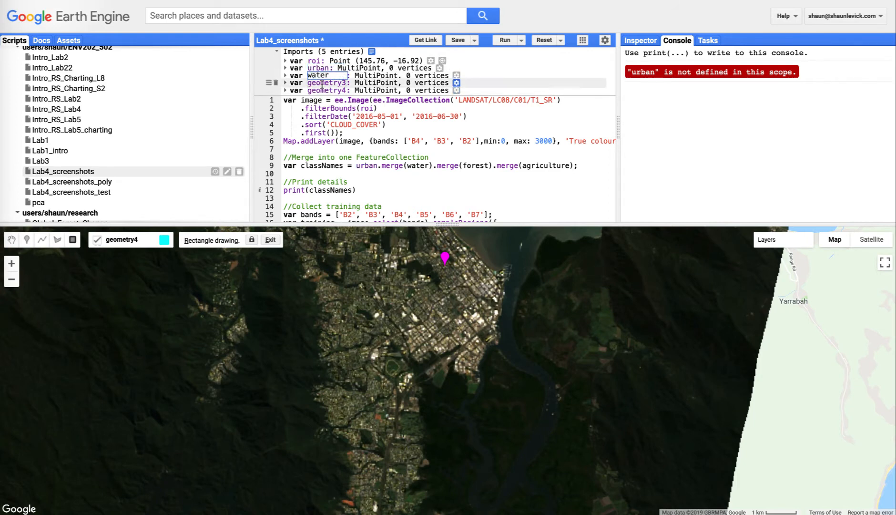
Rename the new layers to forest and agriculture
text(forst)
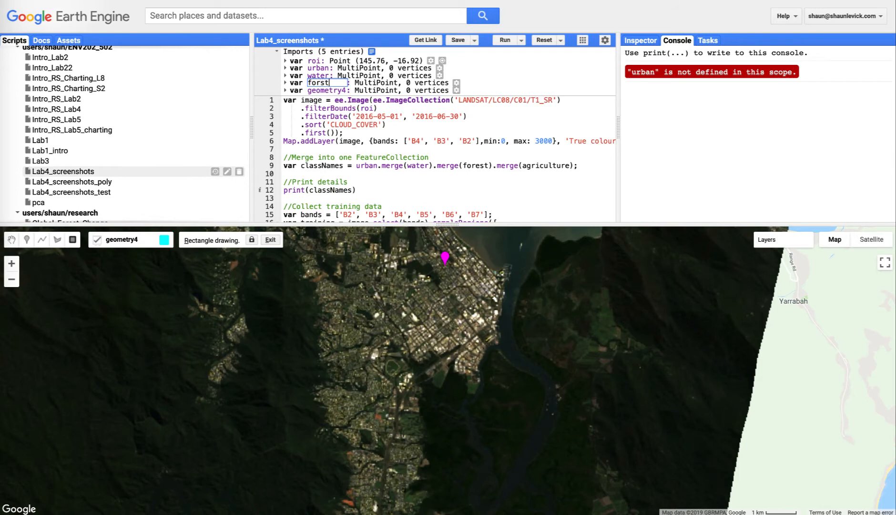
key(Backspace)
text(a)
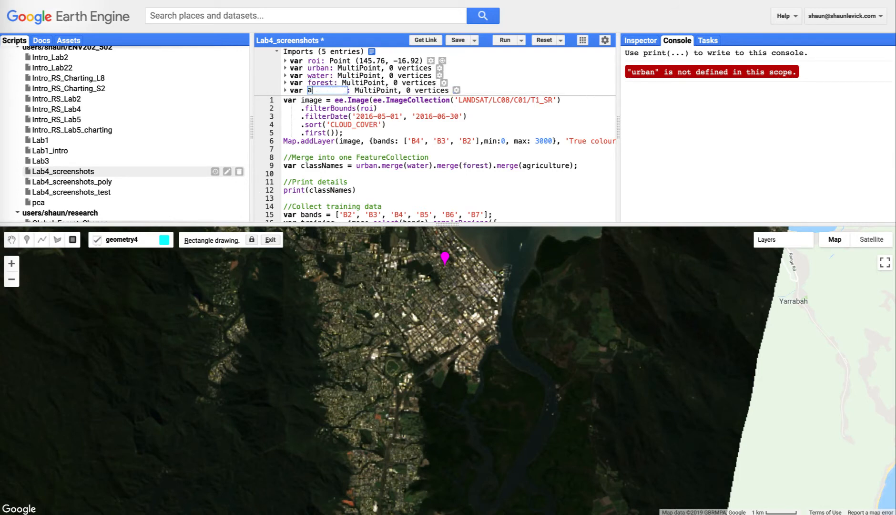
text(griculture)
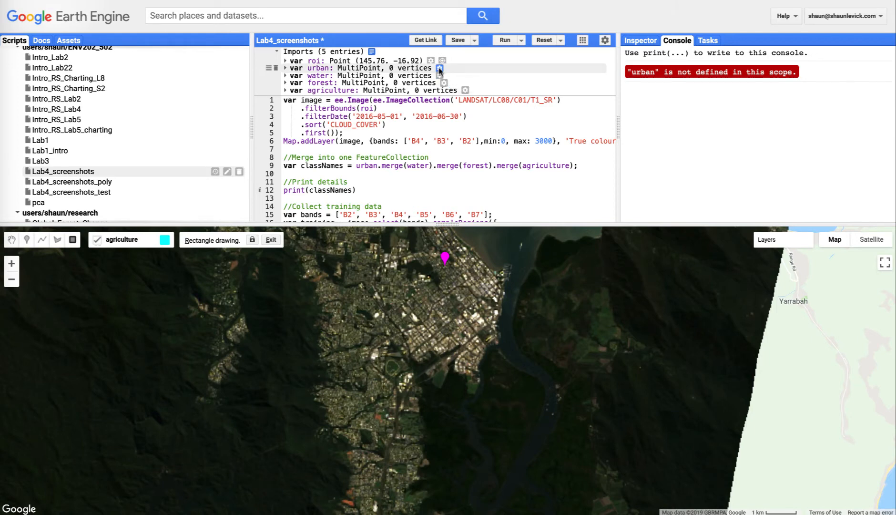
Configure urban as a FeatureCollection with a landcover property of 0
click(439, 68)
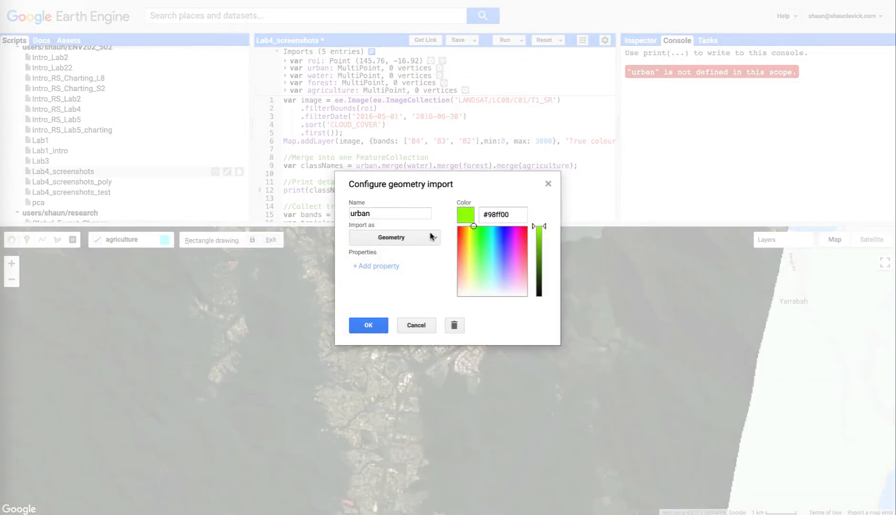
click(395, 237)
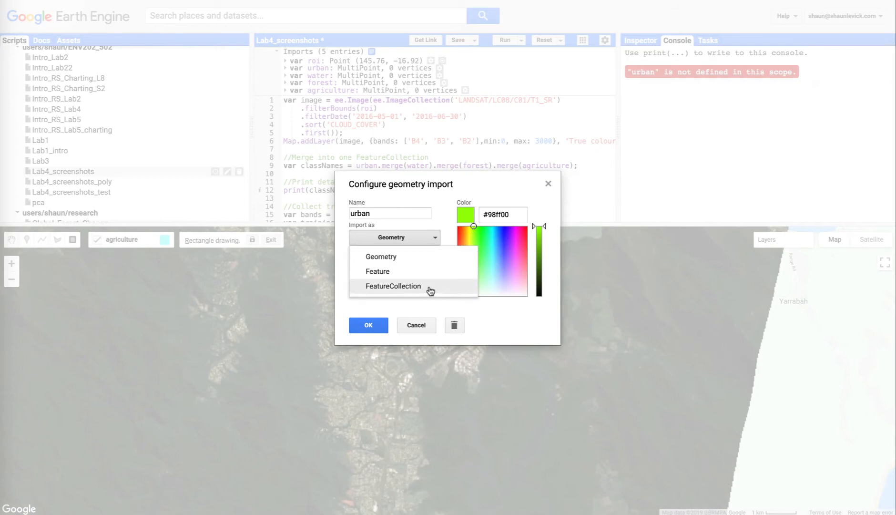
click(393, 286)
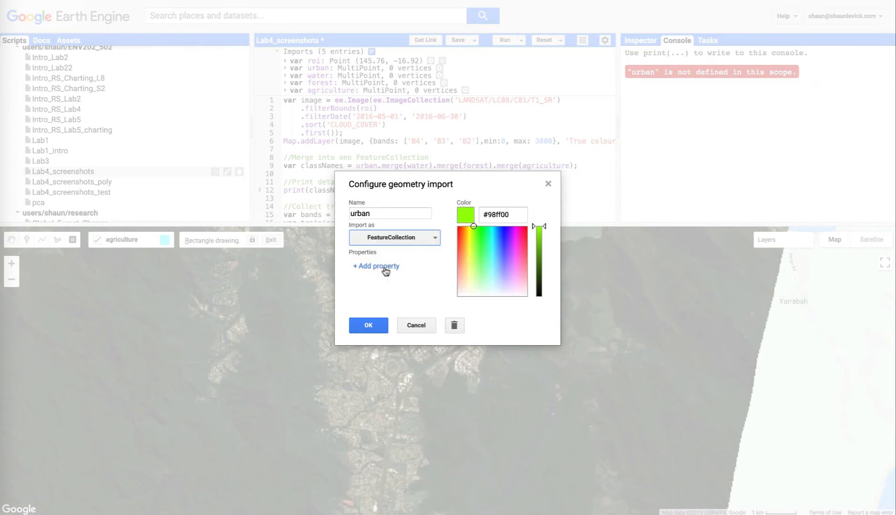
click(393, 236)
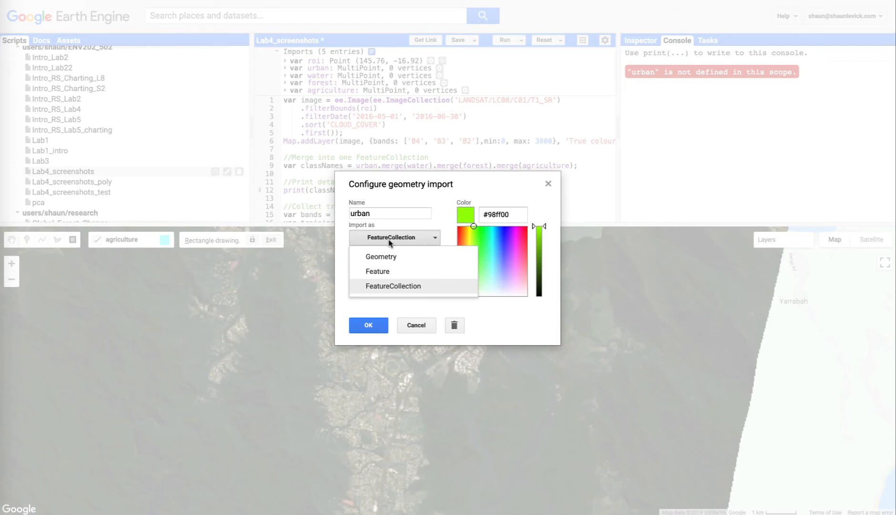
click(392, 285)
text(landcover)
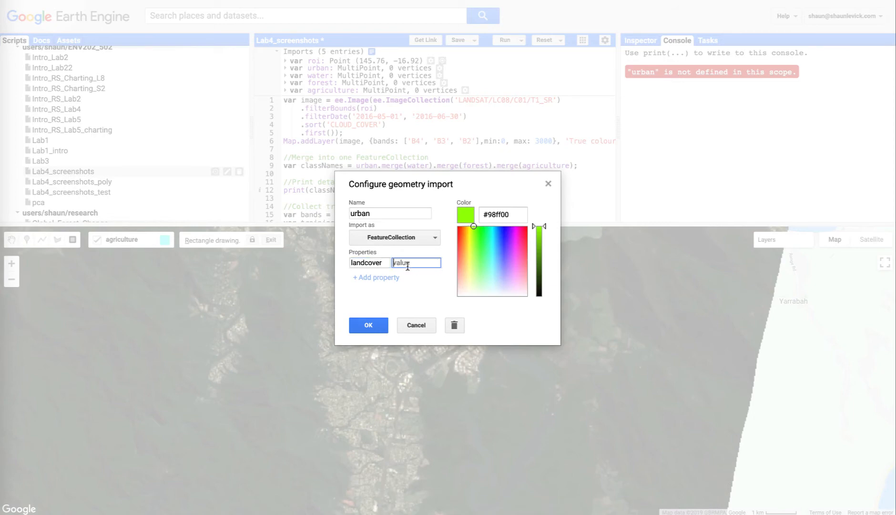
text(0)
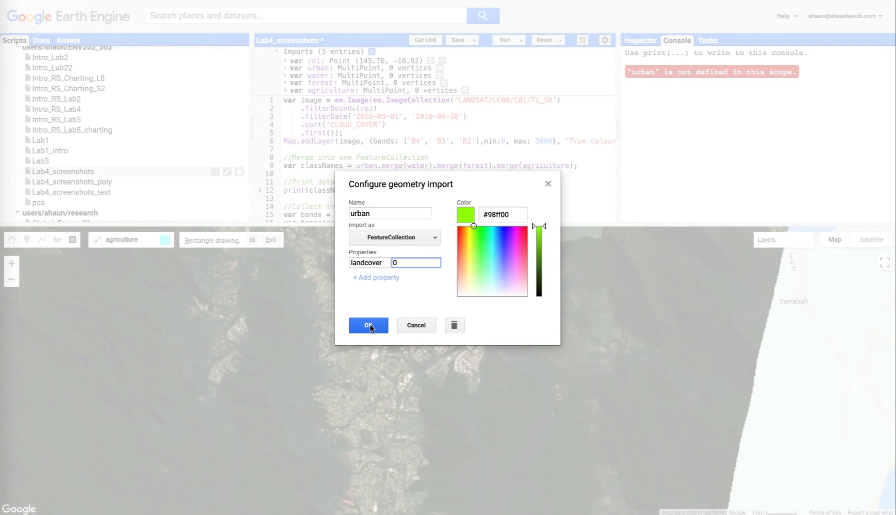
click(368, 325)
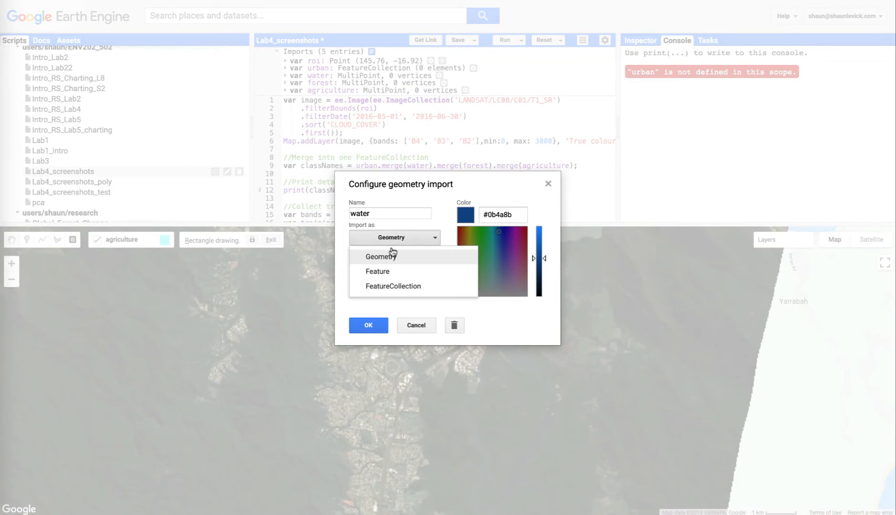
Configure water as a FeatureCollection with landcover 1
click(392, 286)
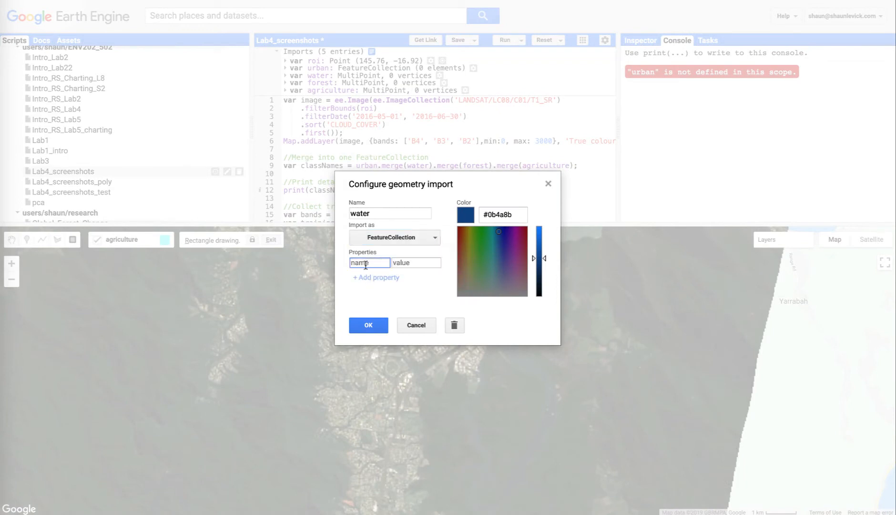
text(landcove)
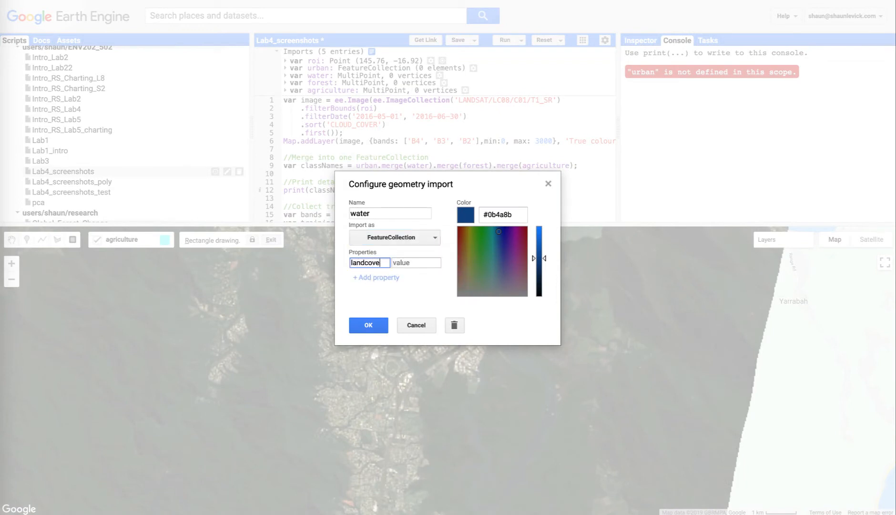
text(1)
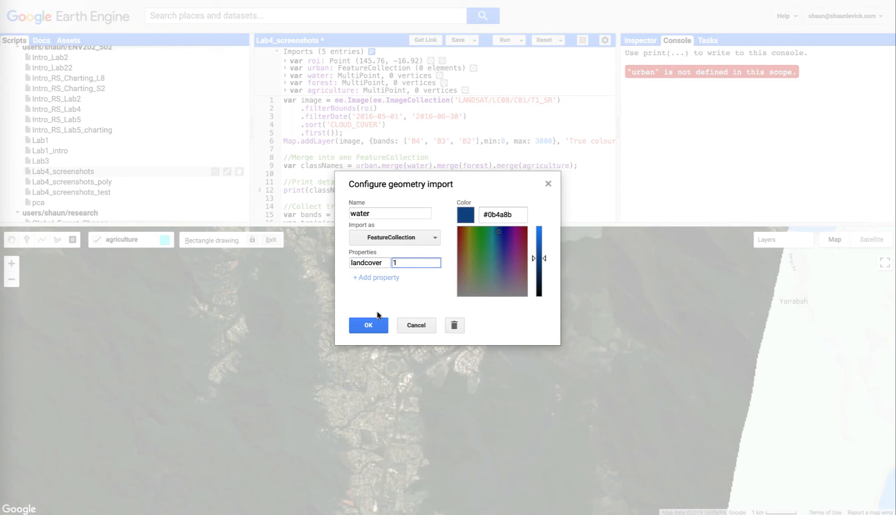
click(368, 325)
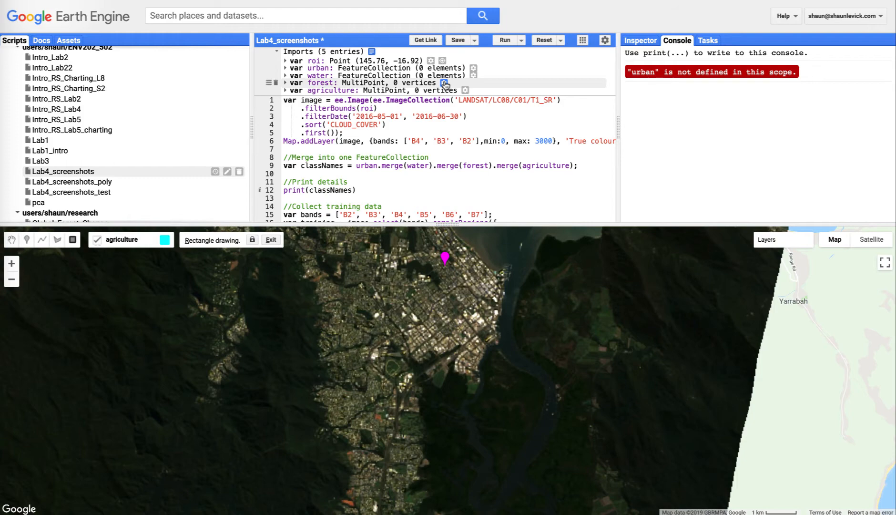
Configure forest as a FeatureCollection with landcover 2
click(444, 82)
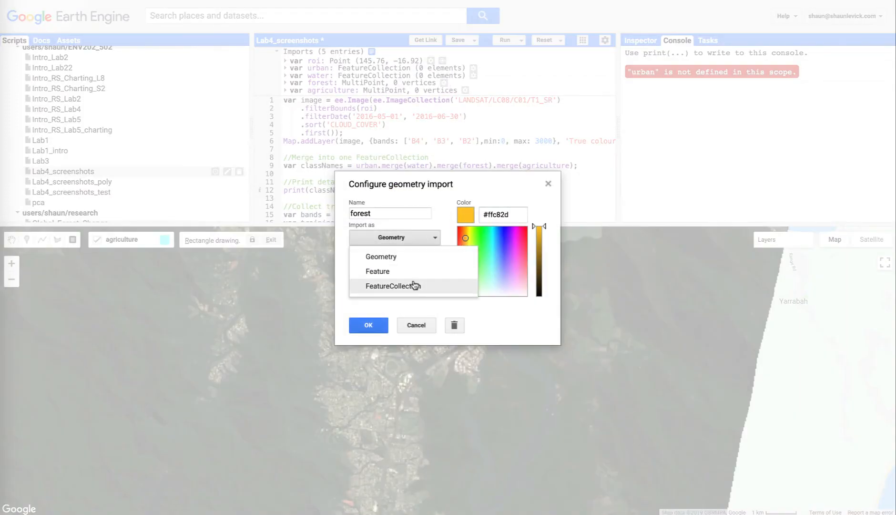
click(390, 286)
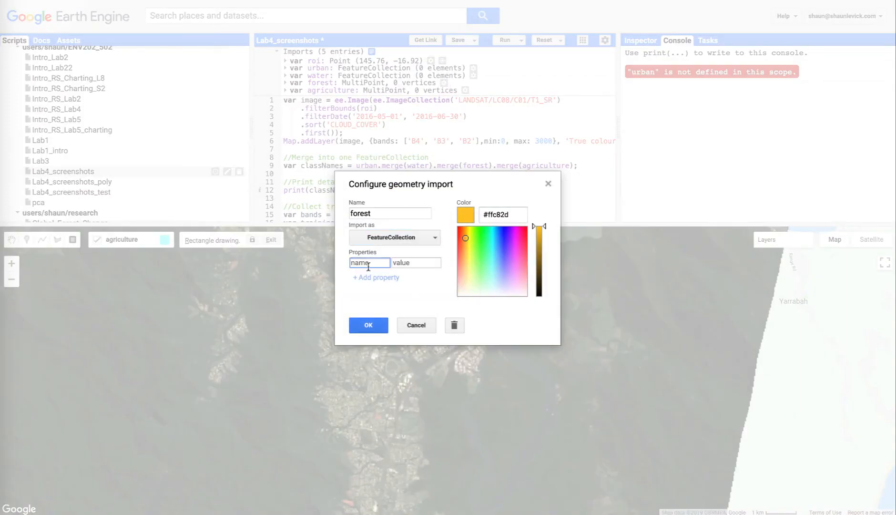
text(landcover)
click(415, 262)
text(2)
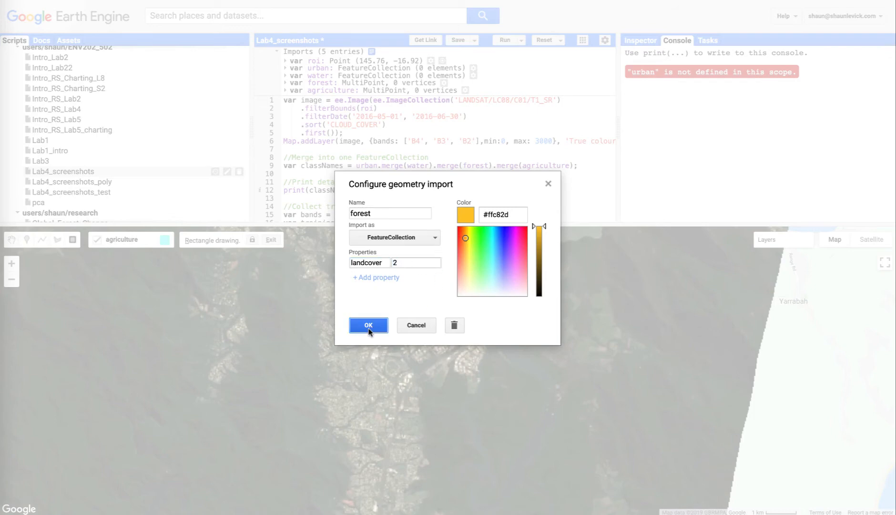
click(368, 325)
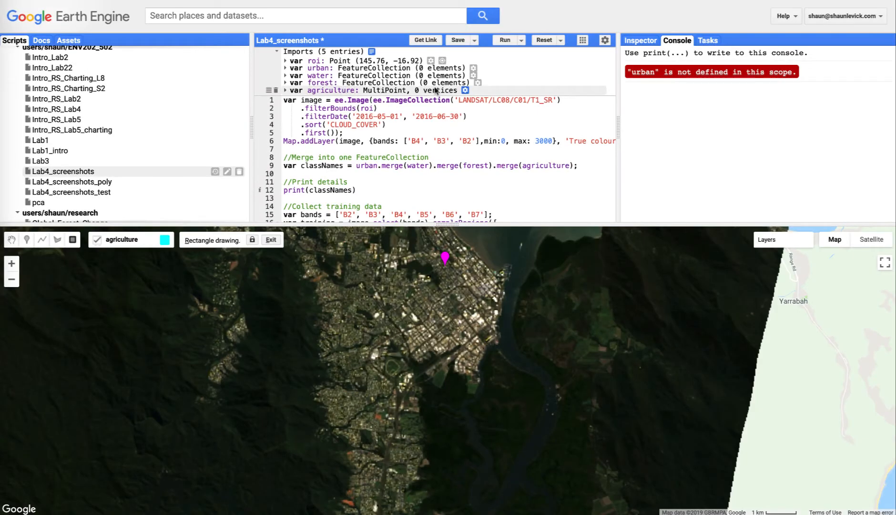
Configure agriculture as a FeatureCollection with landcover 3
click(394, 237)
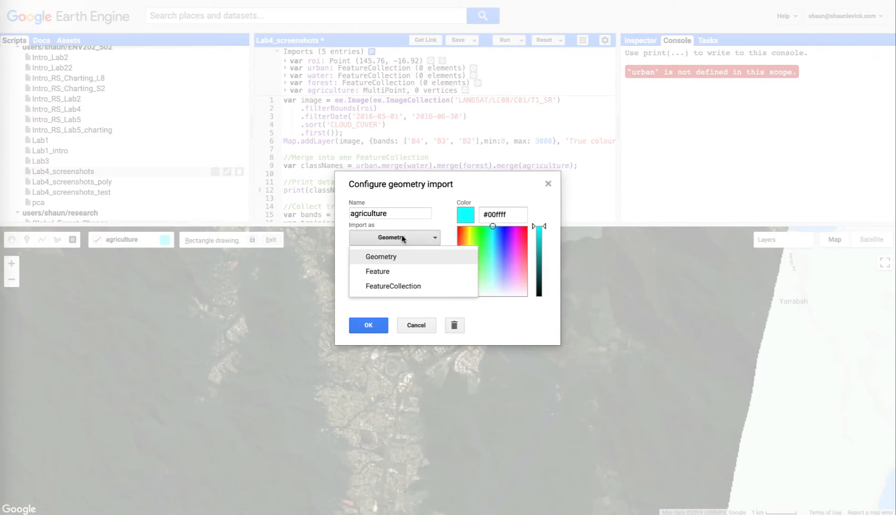
click(392, 286)
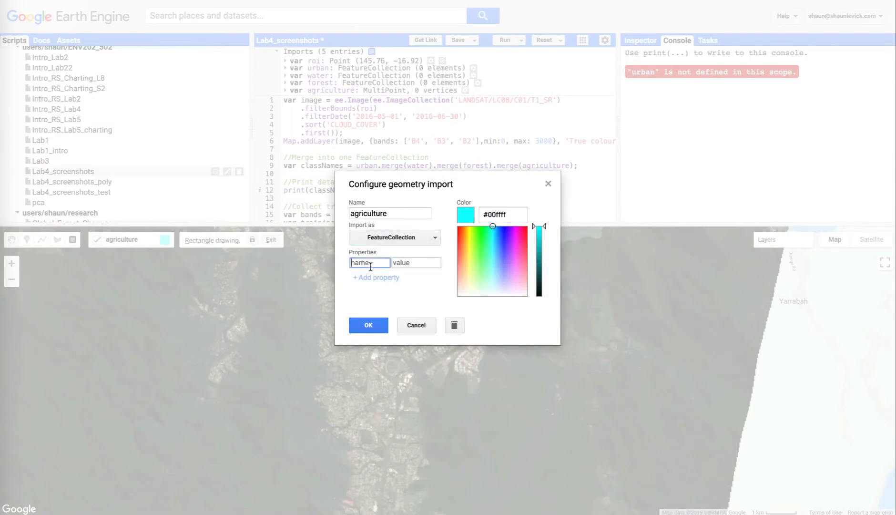
text(landc)
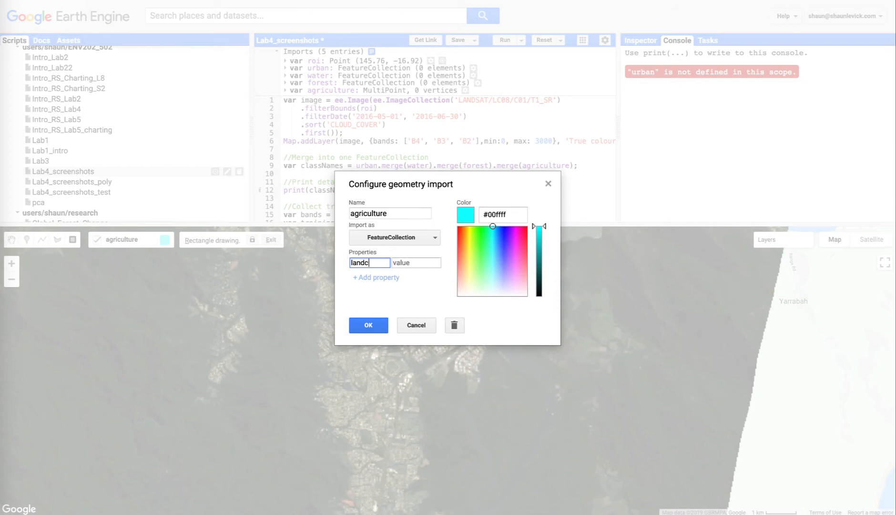
click(416, 262)
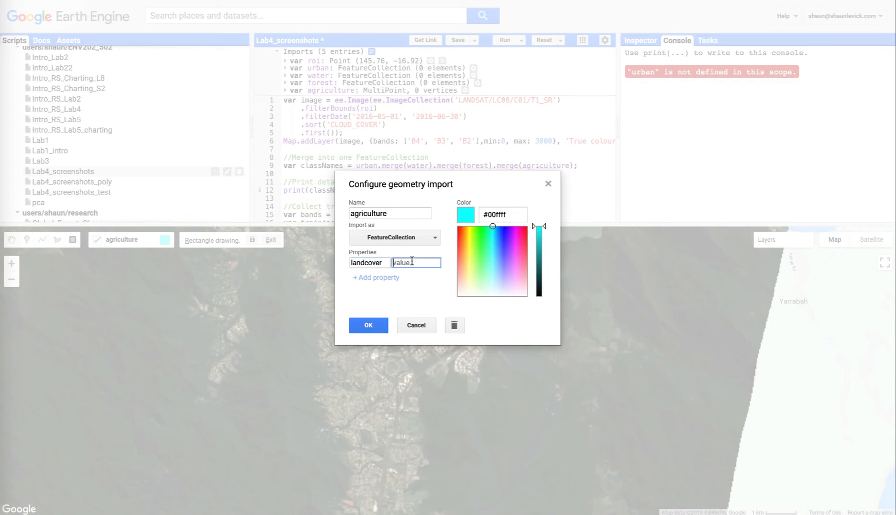
text(3)
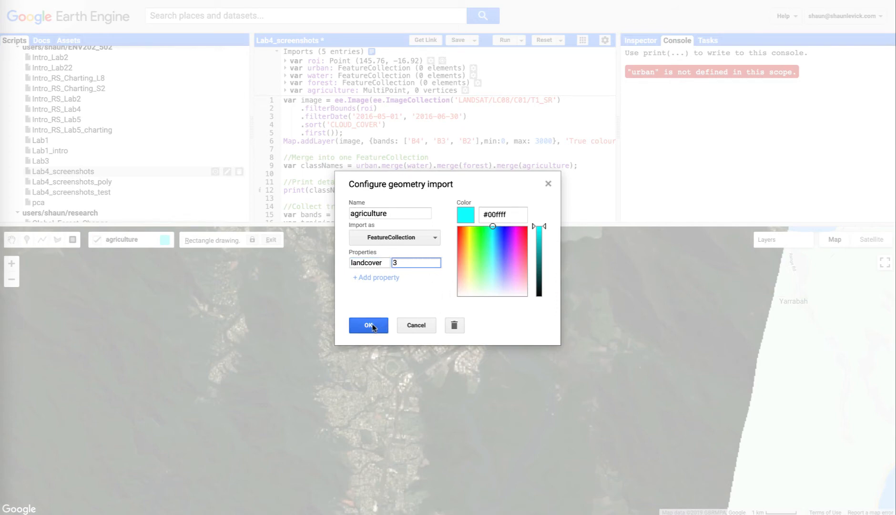
click(368, 325)
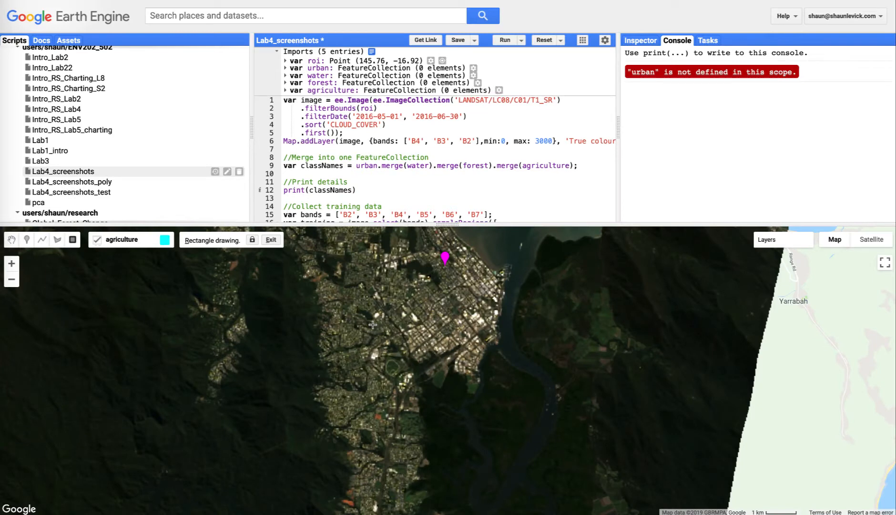
click(129, 239)
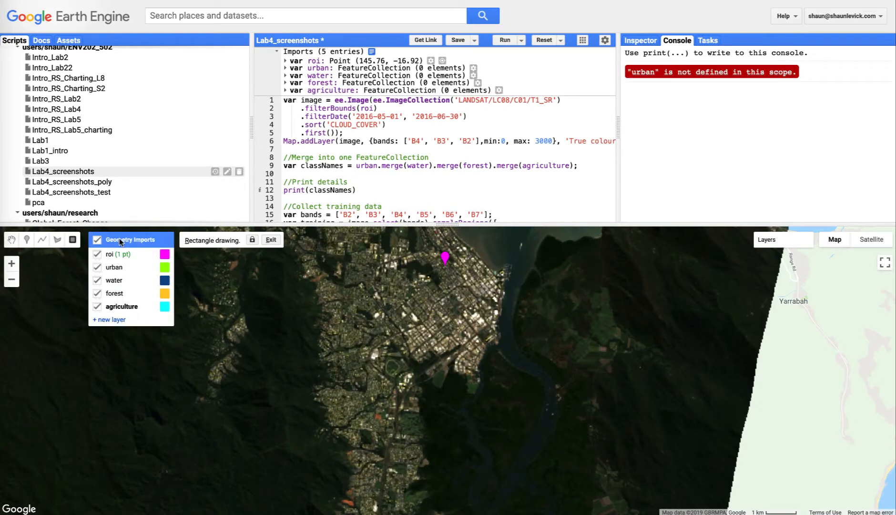
mouse_move(115, 292)
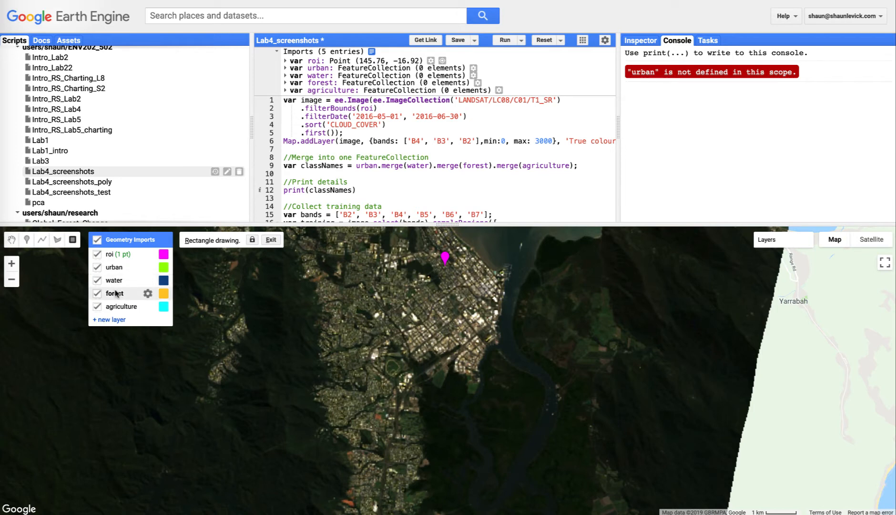
mouse_move(114, 281)
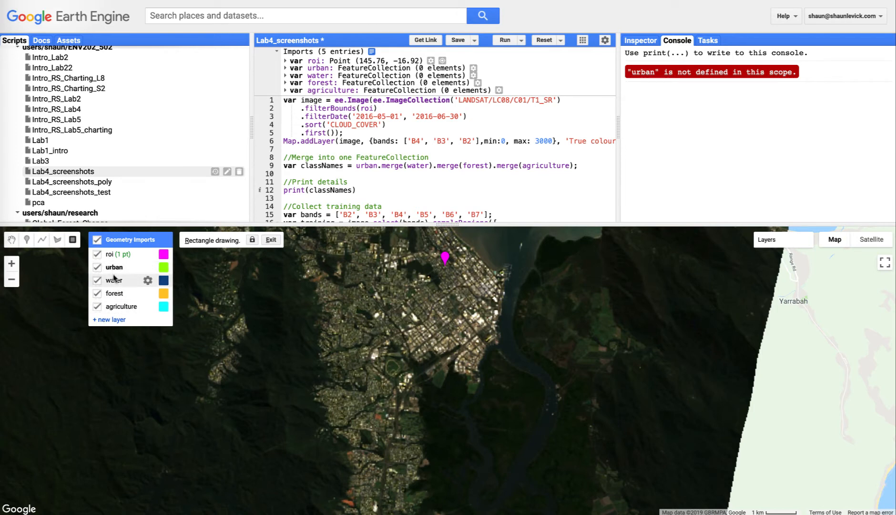
mouse_move(114, 292)
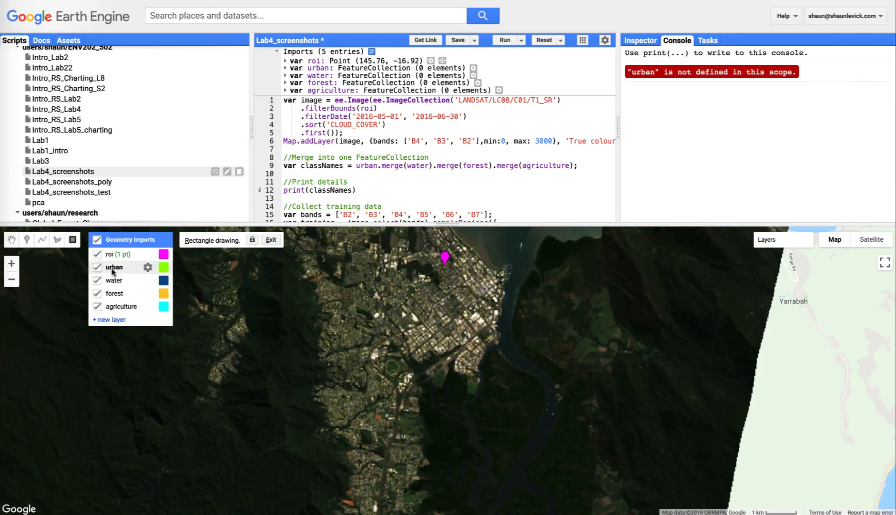
Draw an urban rectangle over the city and a water rectangle over the inlet, then run the script
click(115, 267)
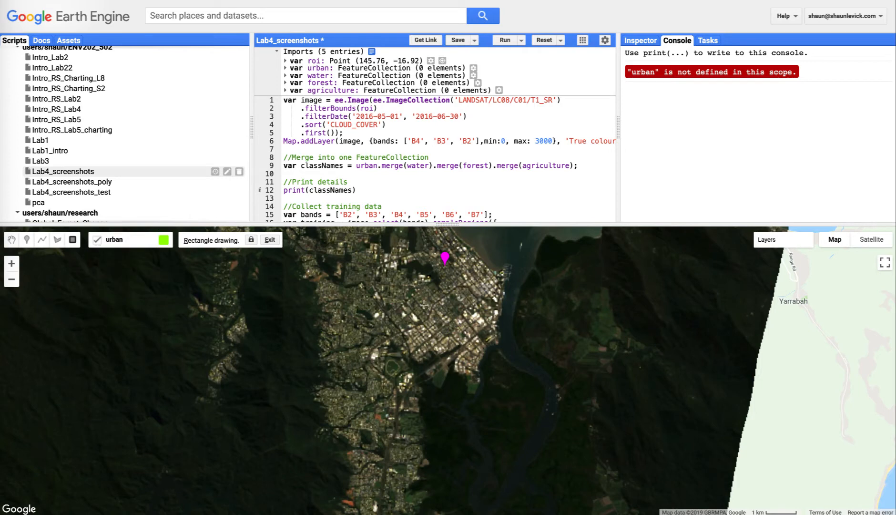
drag(415, 295, 464, 335)
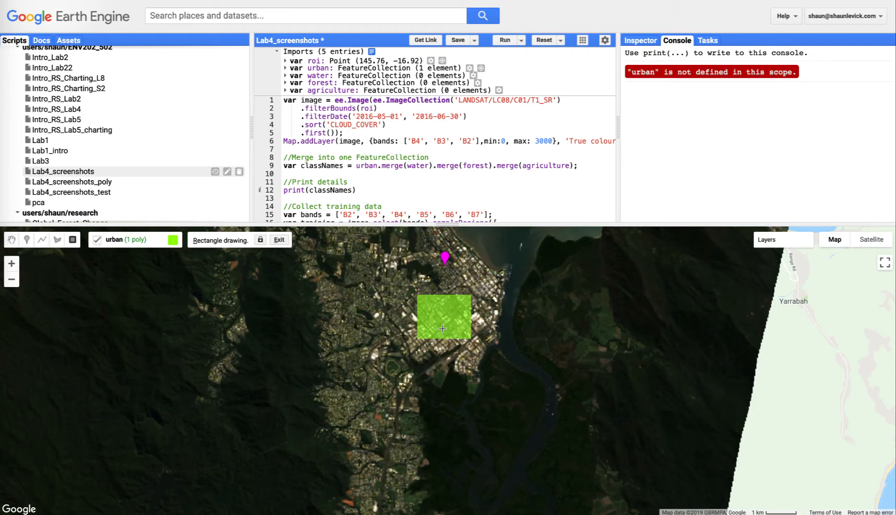
mouse_move(427, 288)
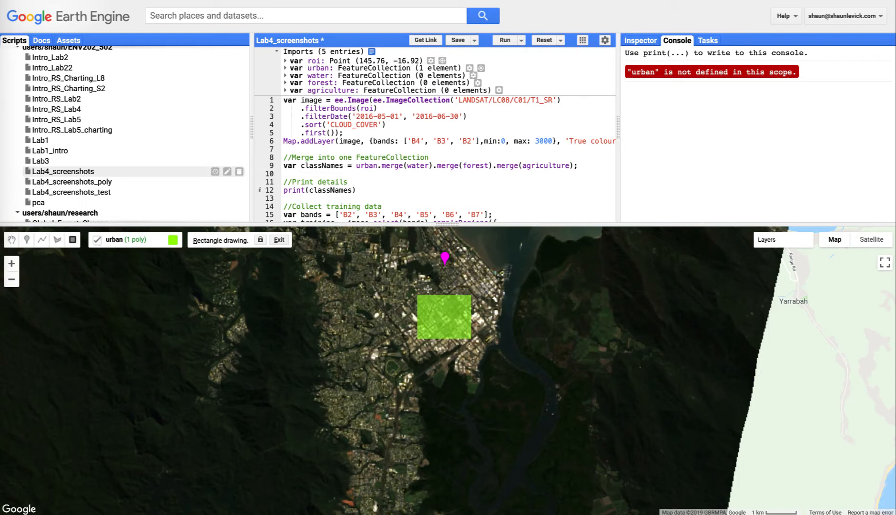
mouse_move(295, 313)
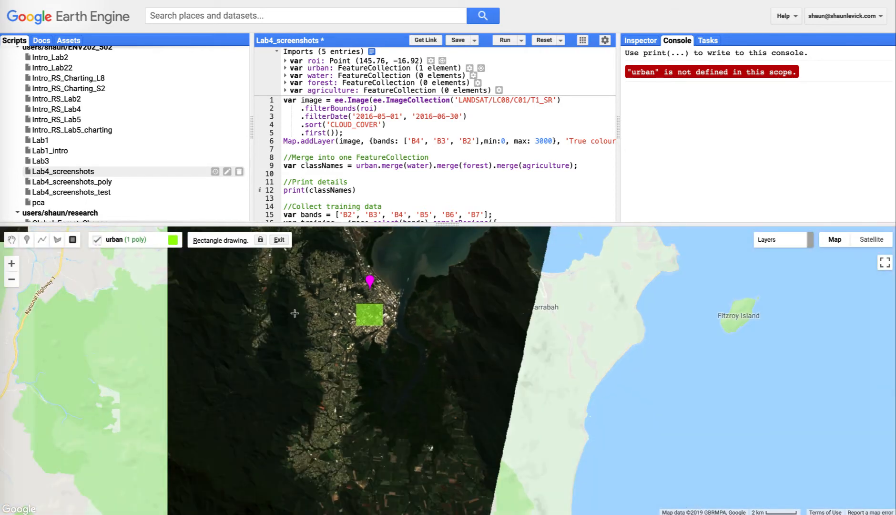
click(113, 239)
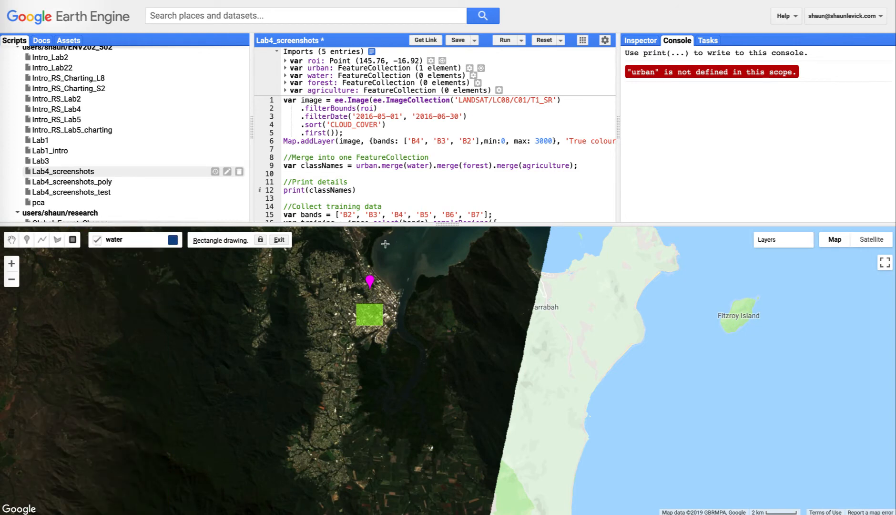
drag(385, 244, 421, 269)
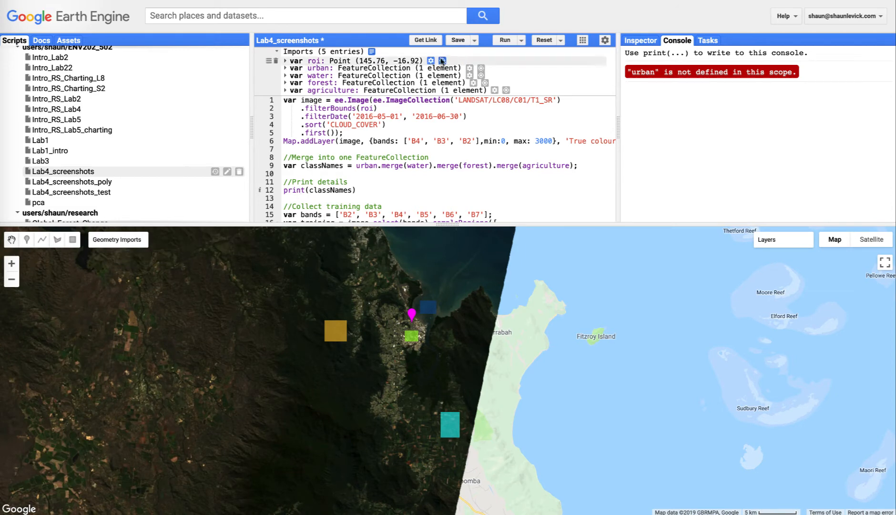
click(505, 40)
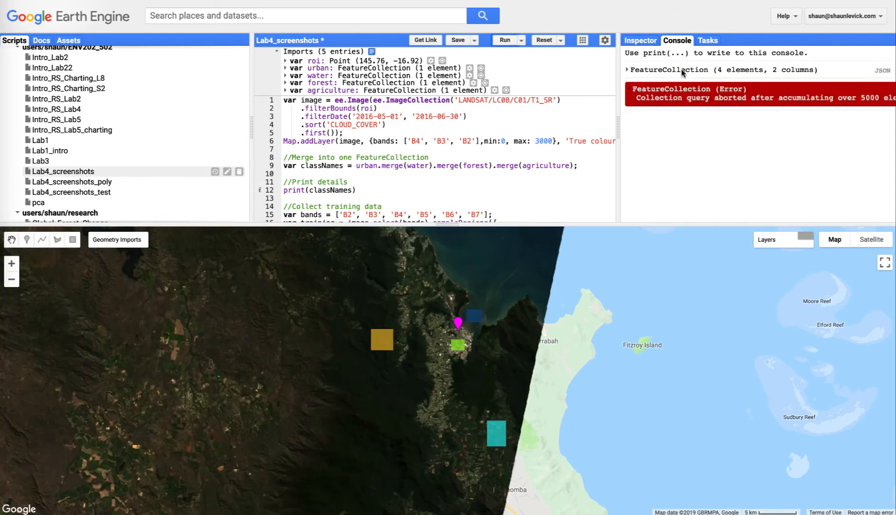
Run the script to display the land cover classification layer
click(504, 40)
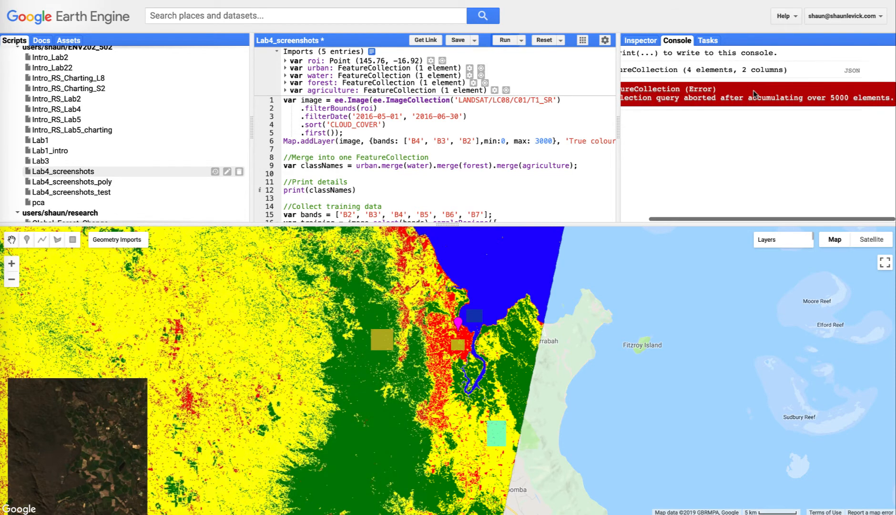
mouse_move(733, 100)
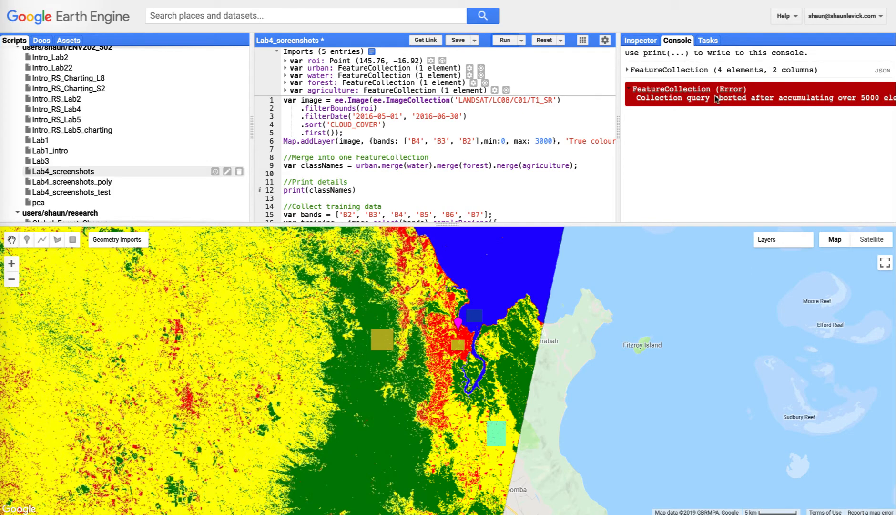
mouse_move(462, 342)
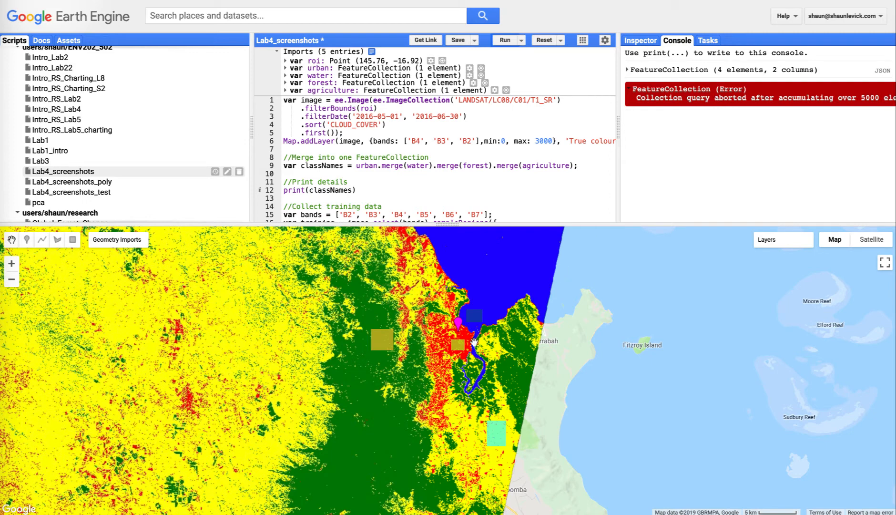
mouse_move(362, 331)
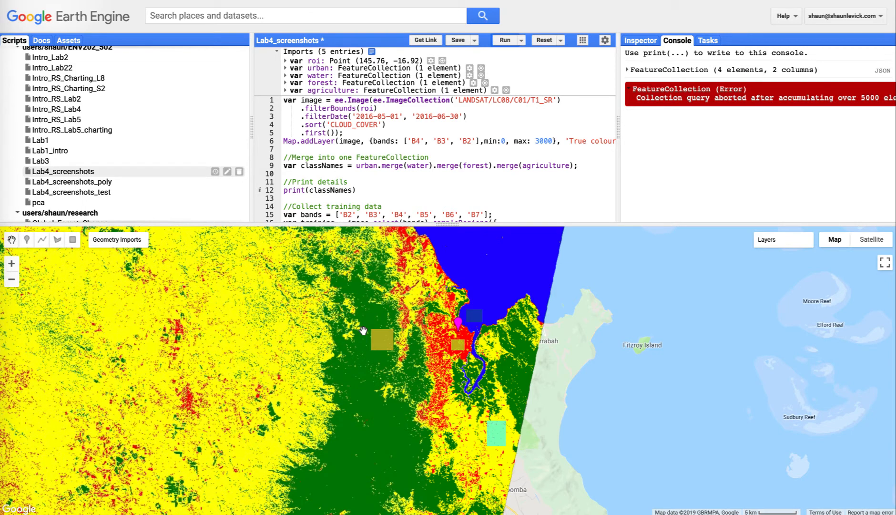
mouse_move(168, 345)
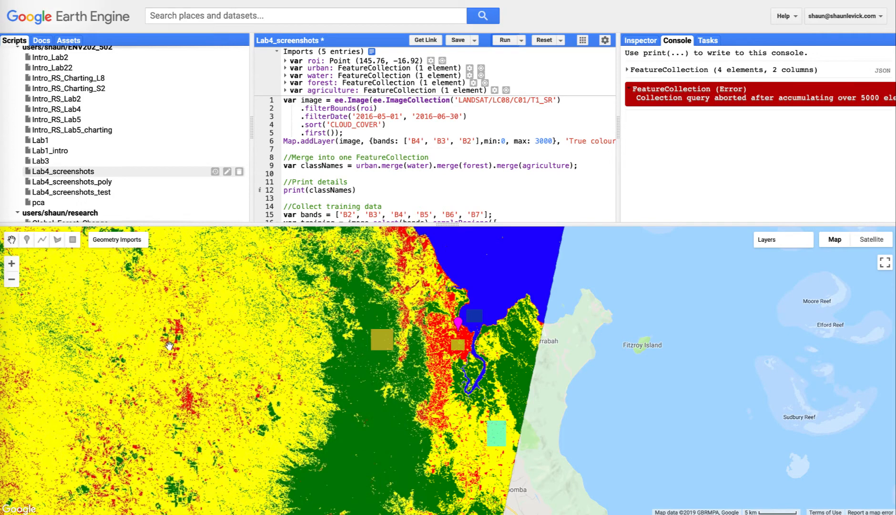
mouse_move(225, 366)
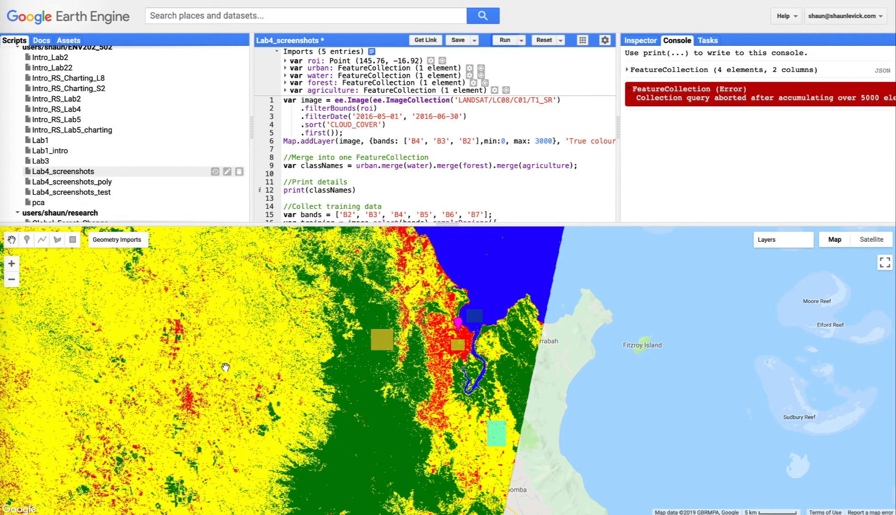
mouse_move(147, 401)
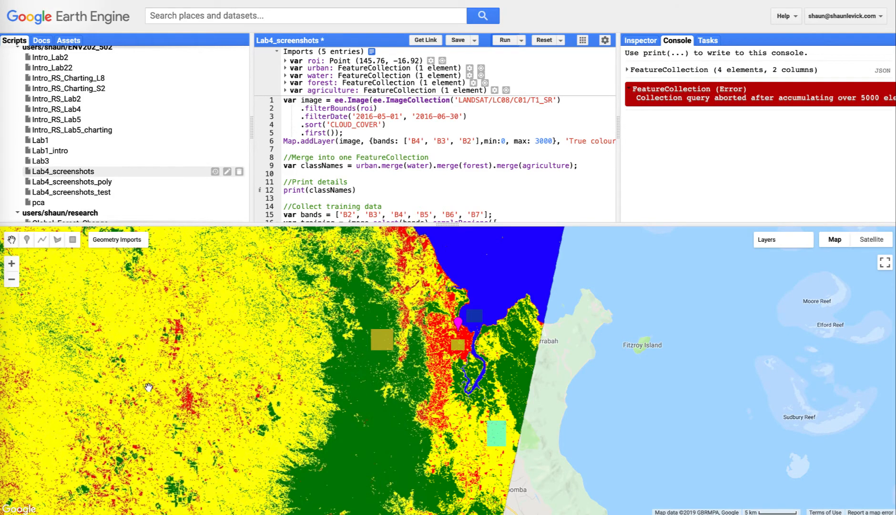
mouse_move(284, 348)
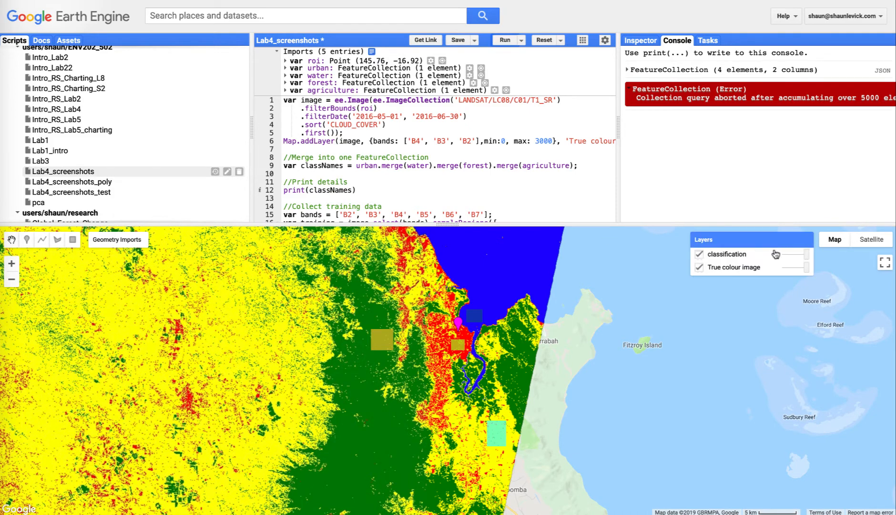
click(699, 254)
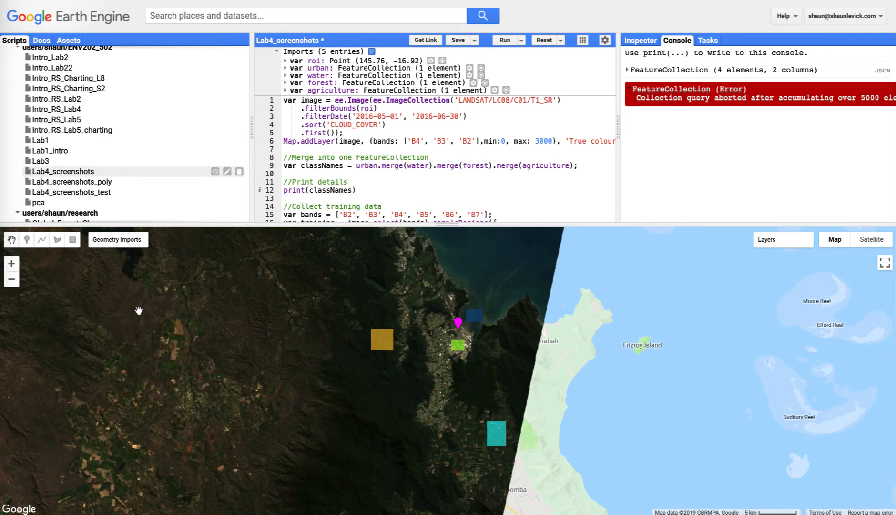
mouse_move(224, 402)
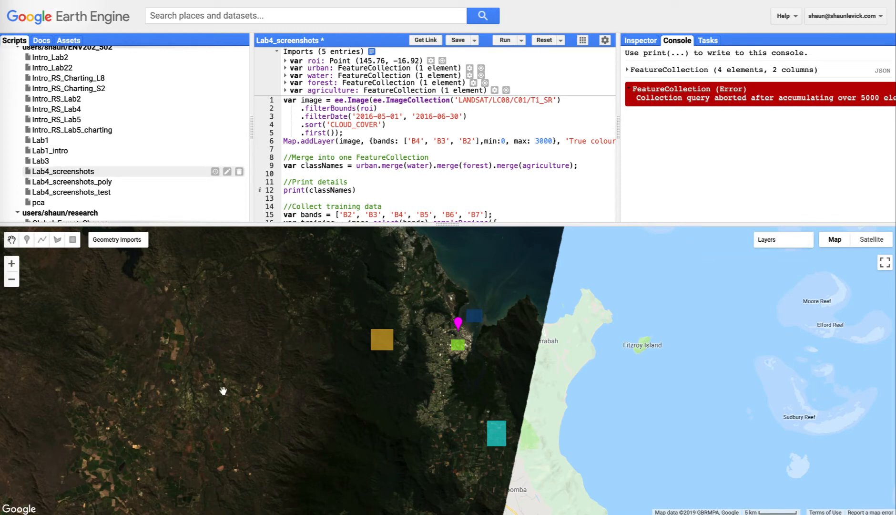
click(766, 239)
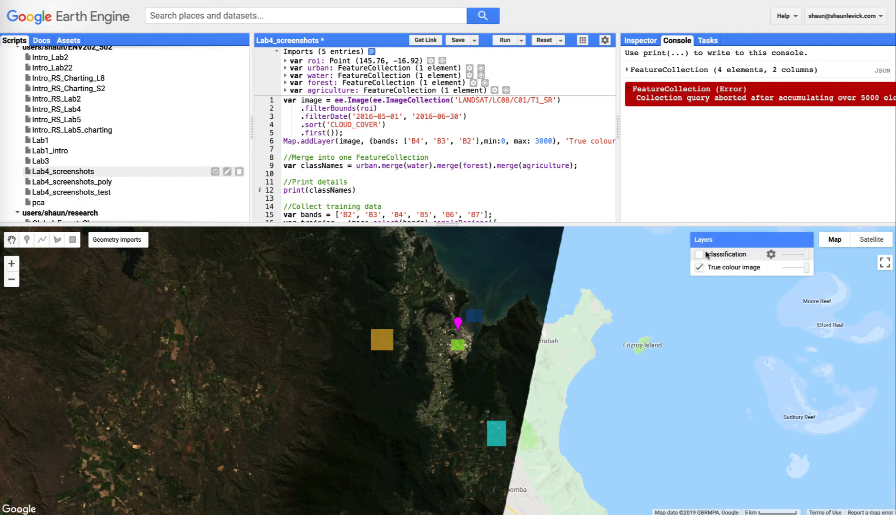
click(699, 253)
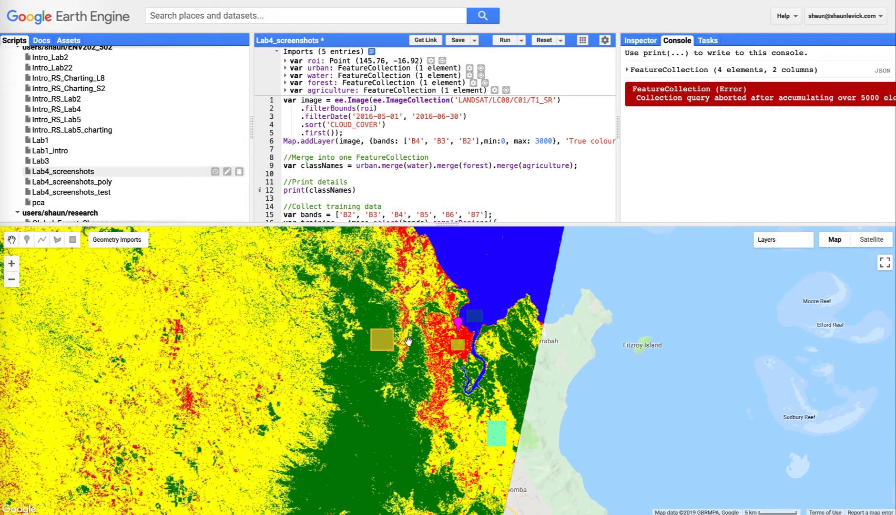
mouse_move(489, 426)
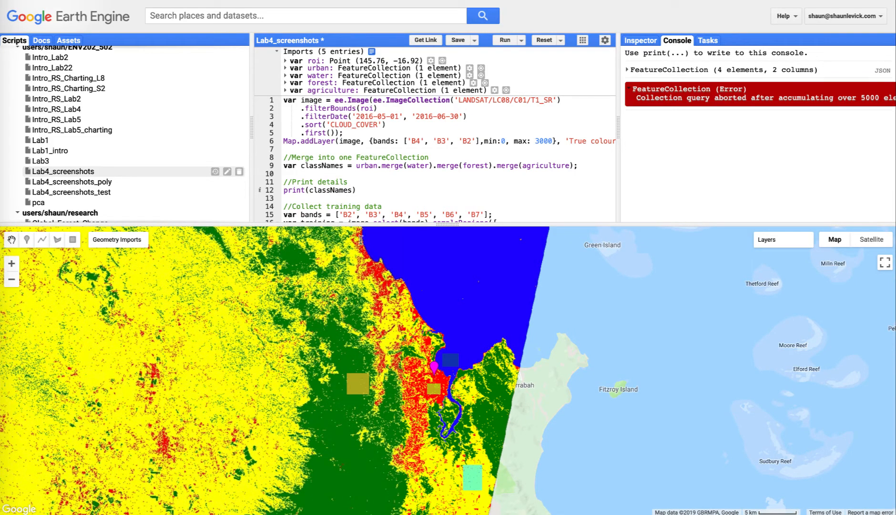
scroll(down, 3)
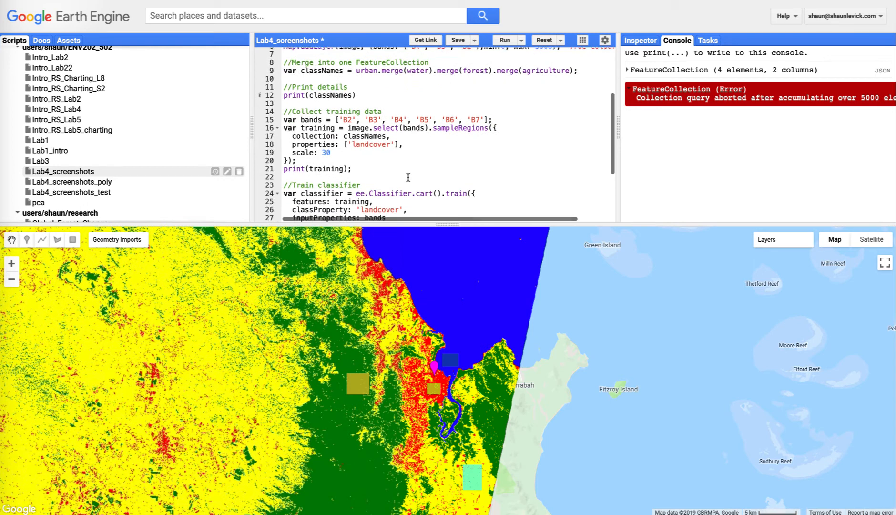
scroll(down, 3)
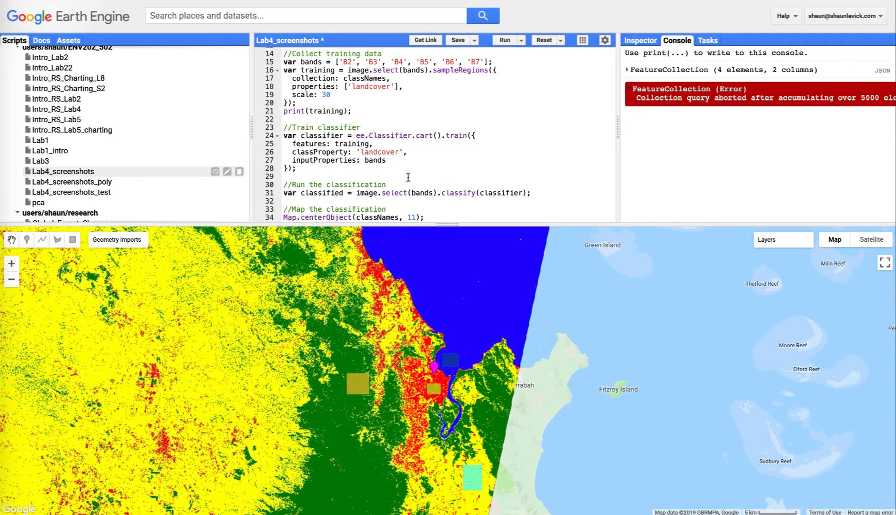
mouse_move(455, 300)
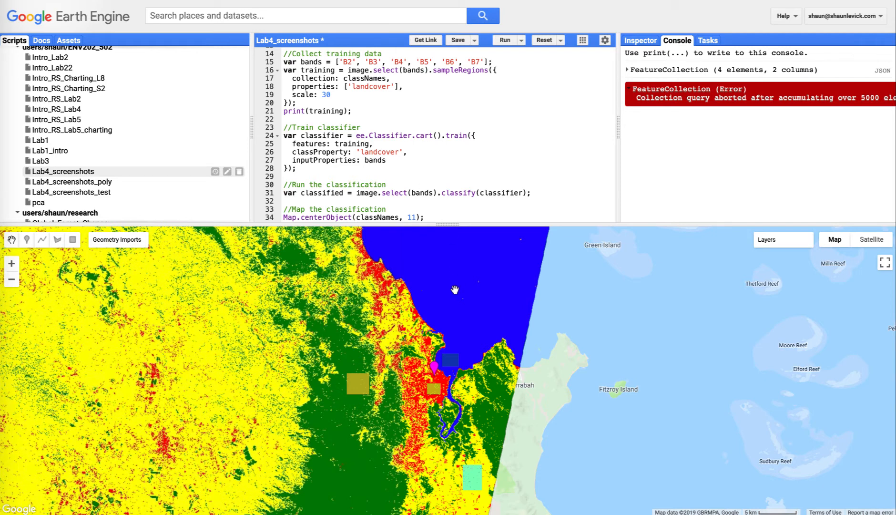
mouse_move(383, 395)
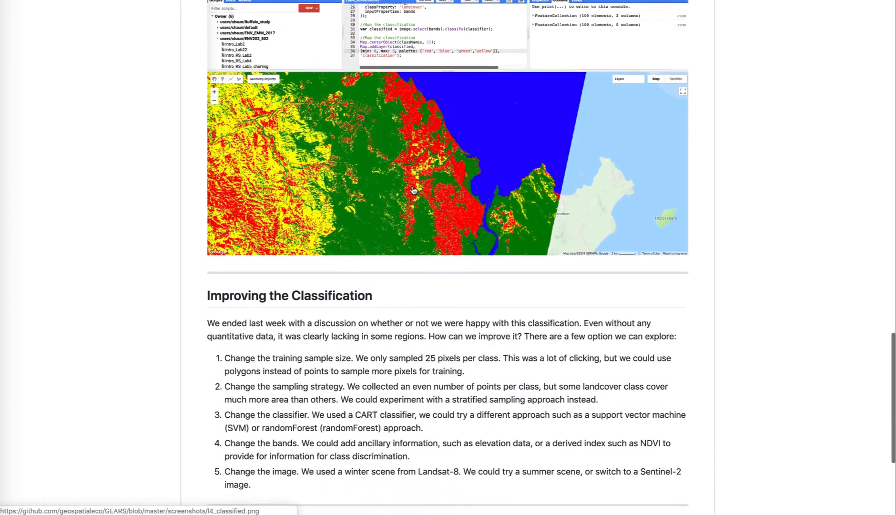
scroll(down, 3)
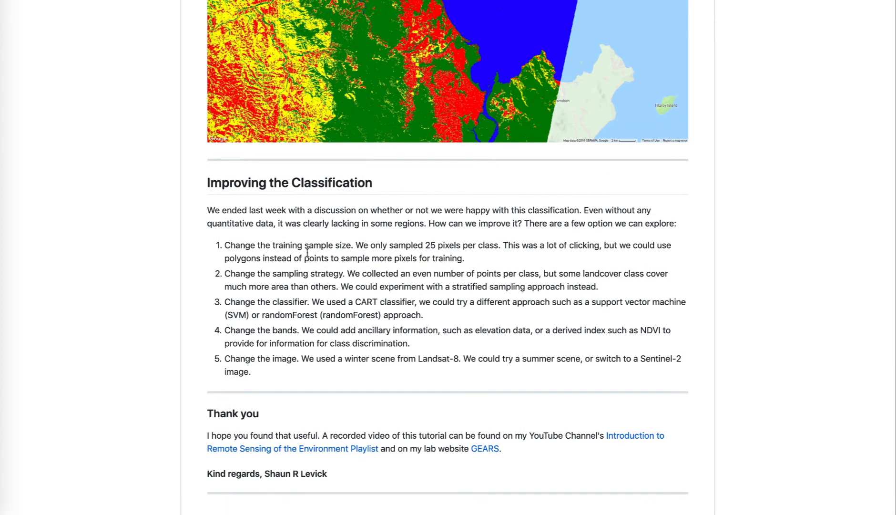
mouse_move(397, 257)
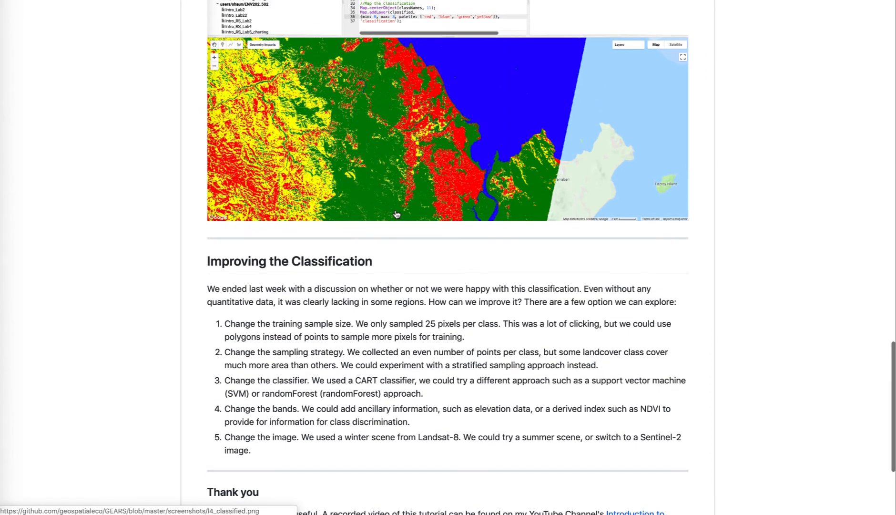
mouse_move(395, 332)
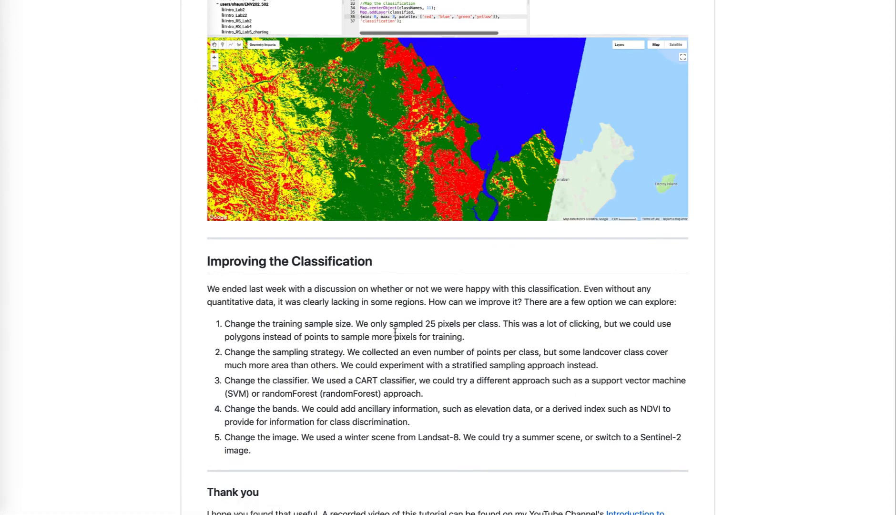
scroll(down, 3)
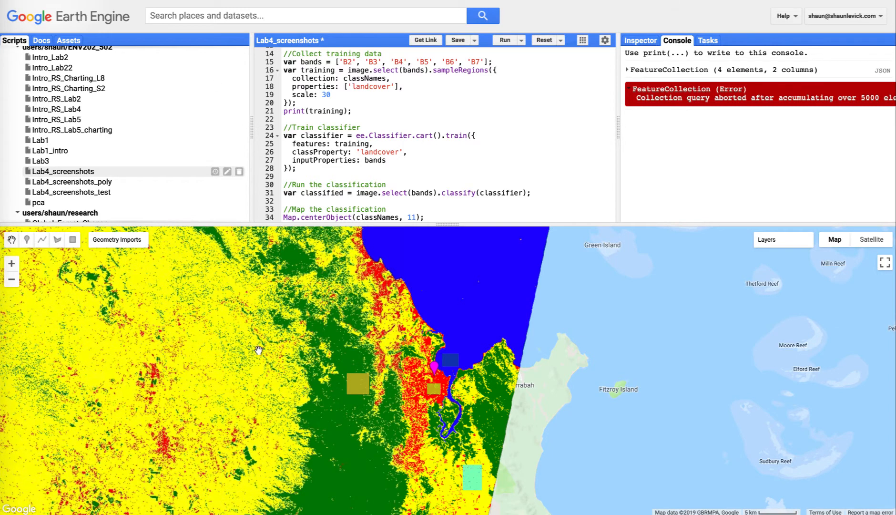
mouse_move(233, 364)
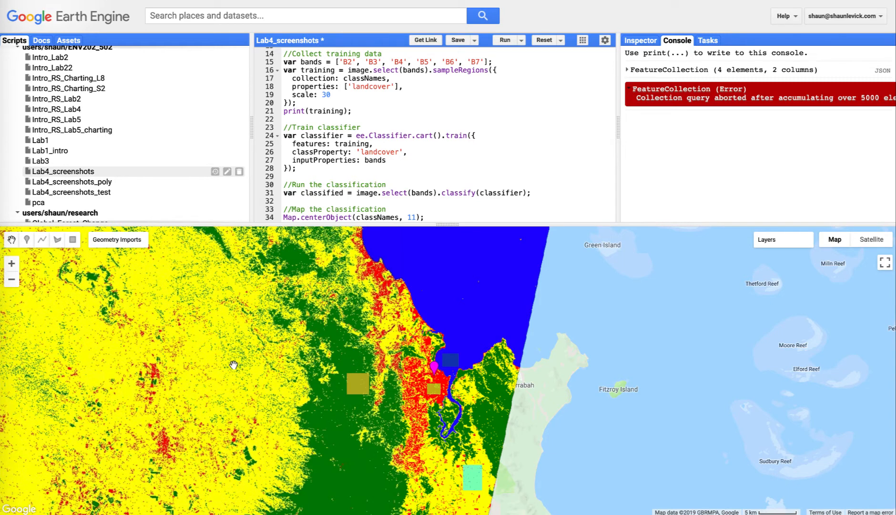
mouse_move(215, 372)
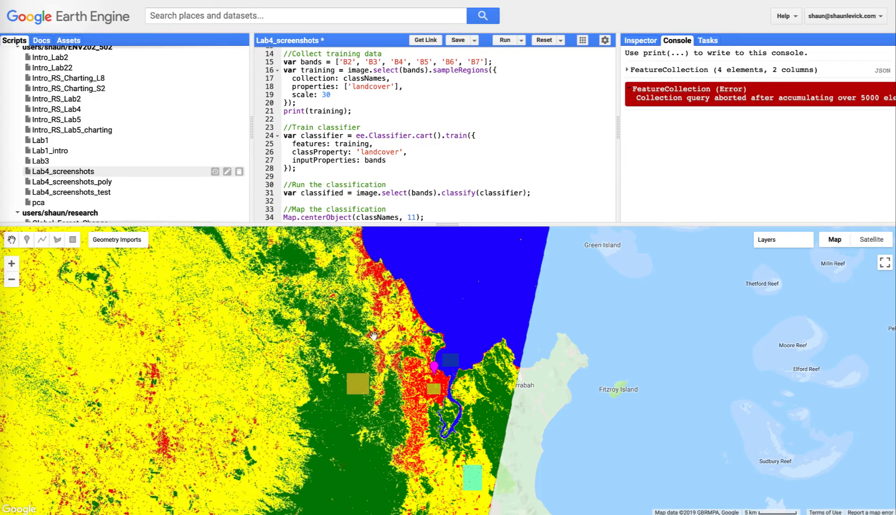
scroll(down, 3)
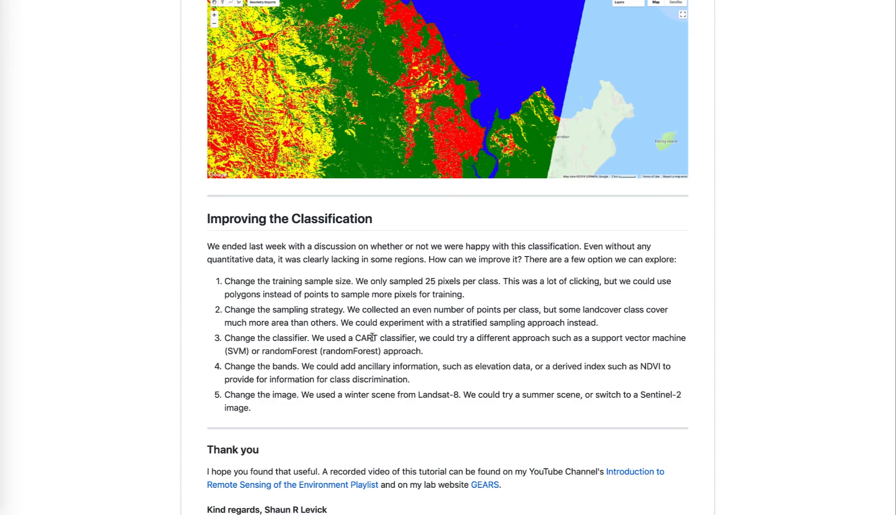
mouse_move(408, 320)
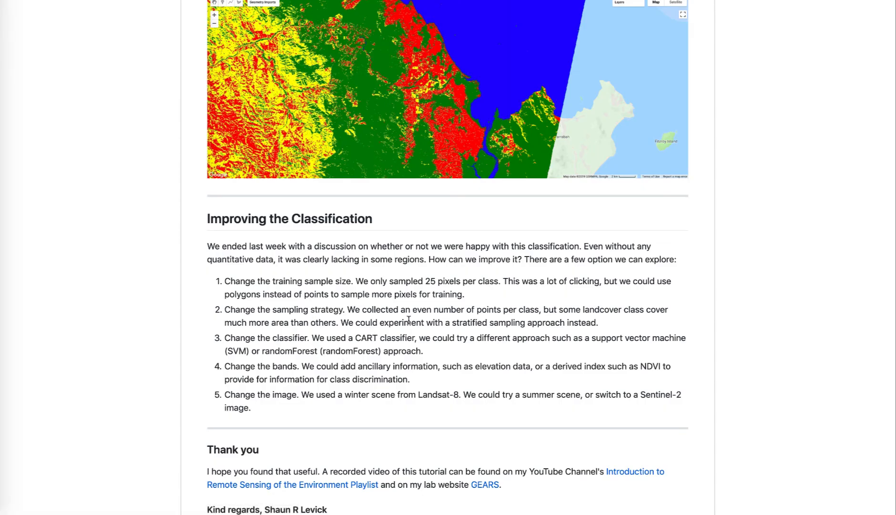
mouse_move(454, 318)
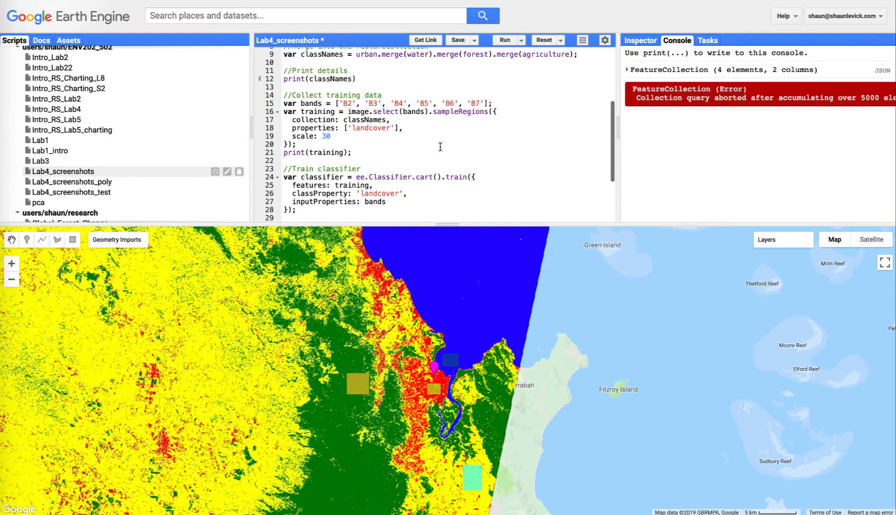
Replace the cart classifier with randomForest after browsing the ee.Classifier docs
scroll(down, 3)
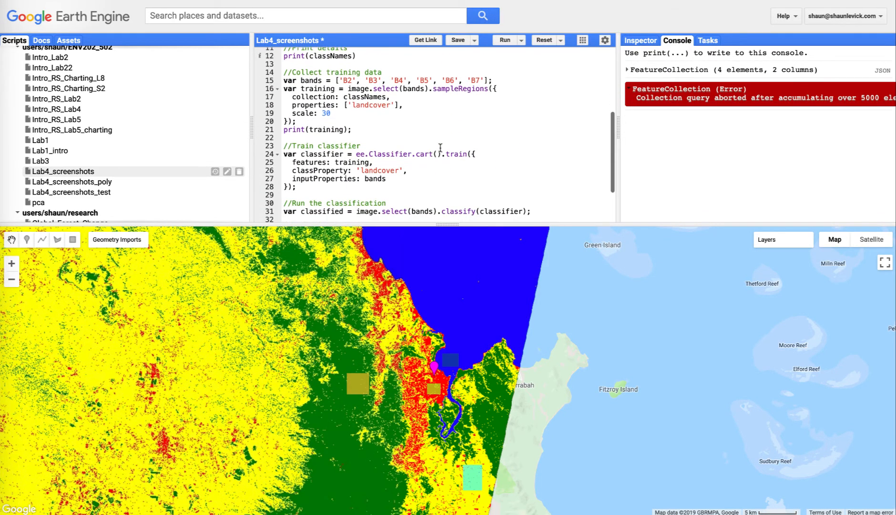
double_click(423, 154)
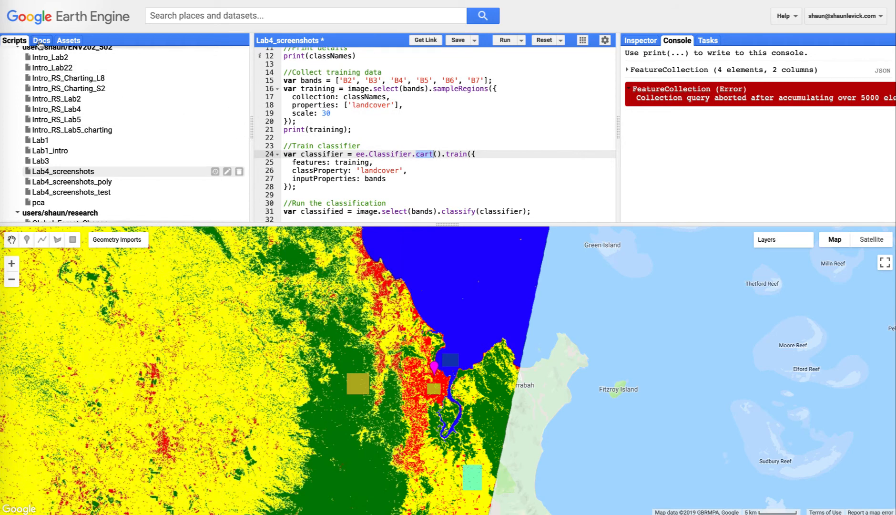
click(39, 39)
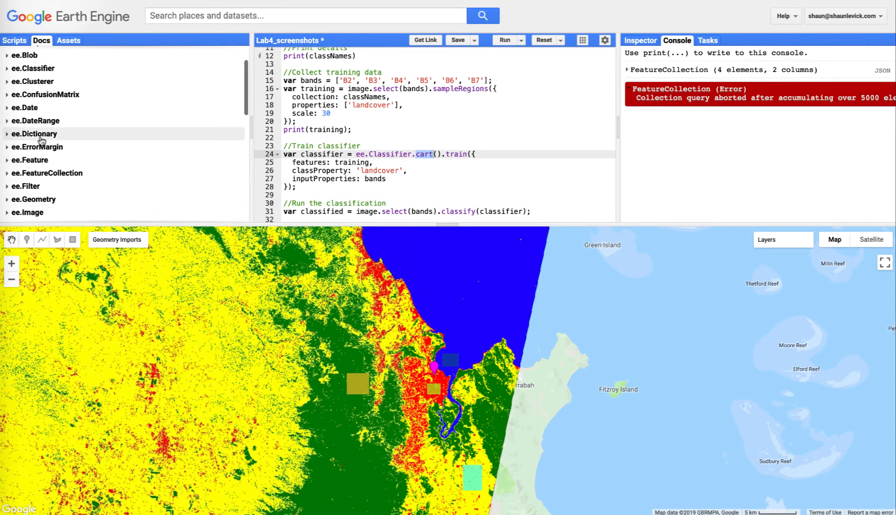
click(6, 68)
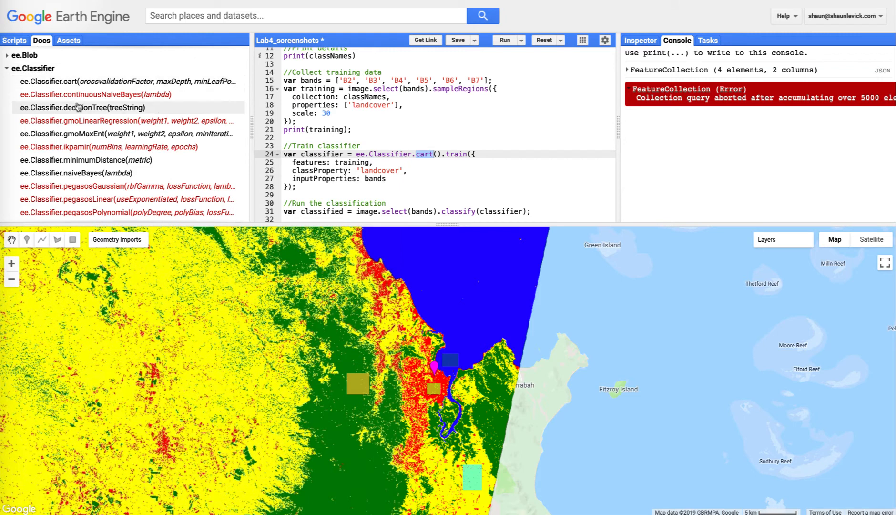
mouse_move(109, 90)
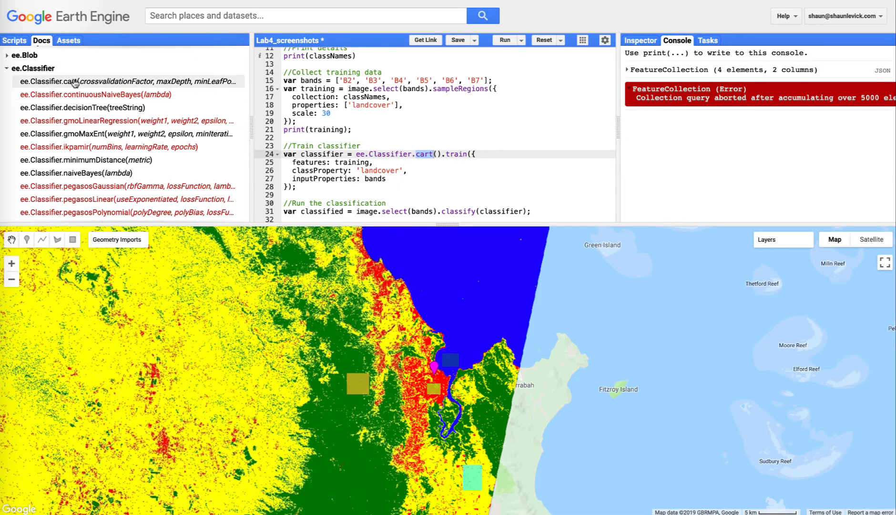
mouse_move(94, 160)
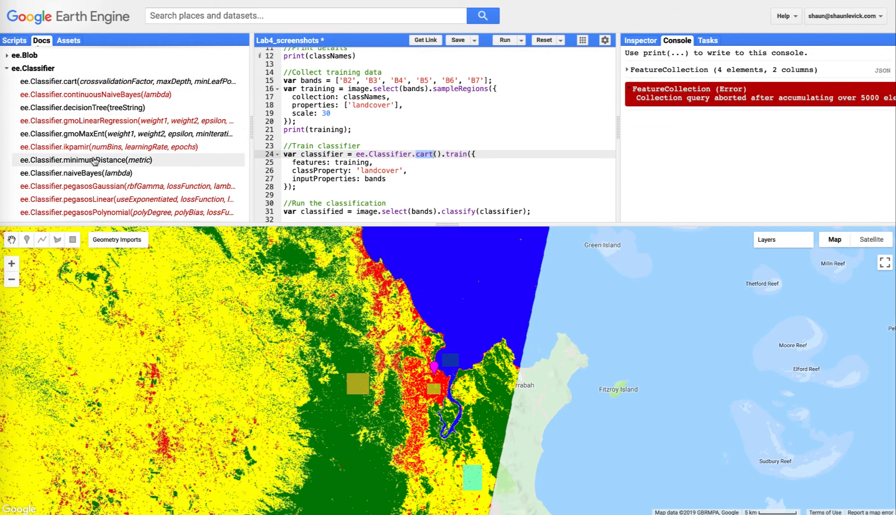
scroll(down, 3)
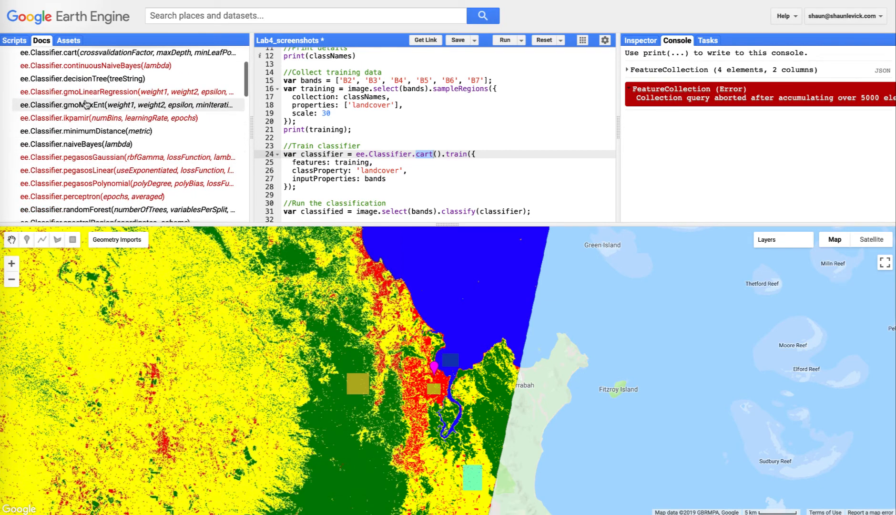
scroll(down, 3)
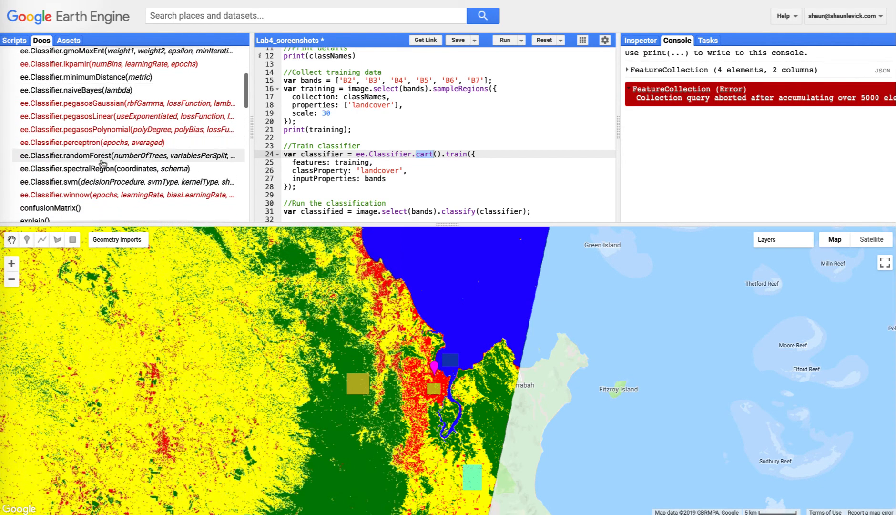
mouse_move(78, 184)
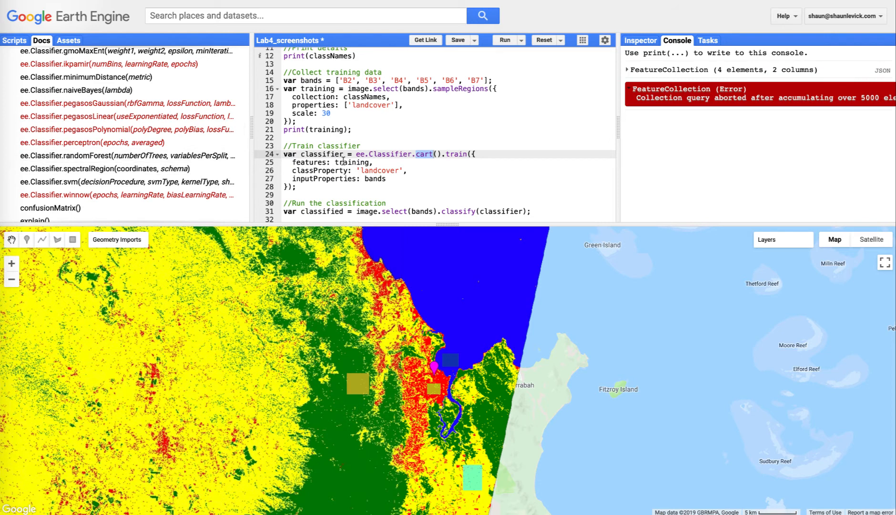
mouse_move(418, 170)
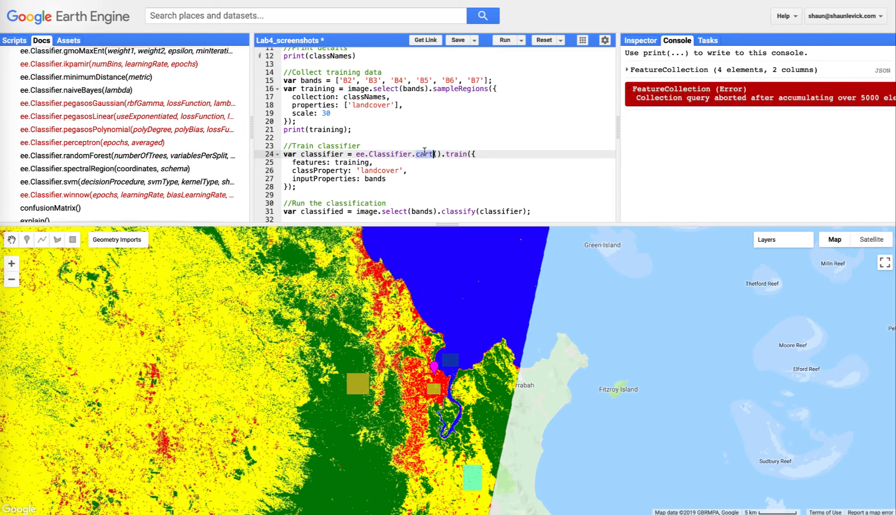
text(randomFores)
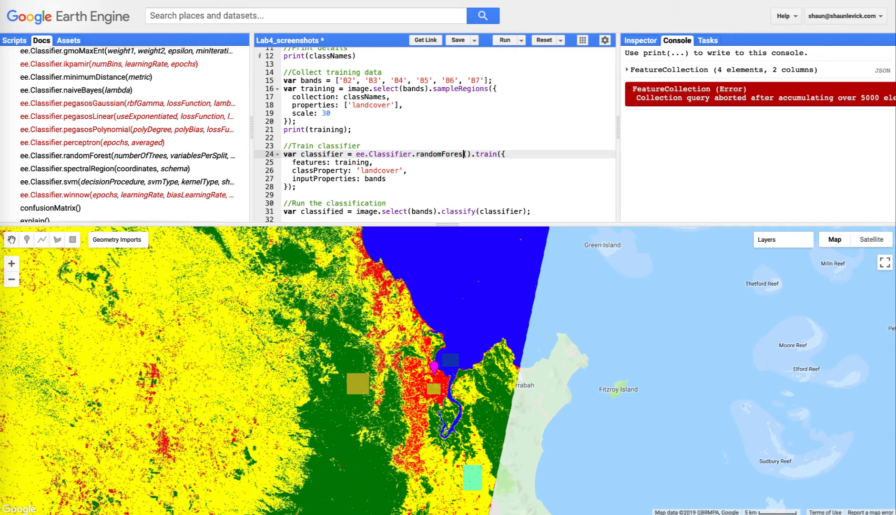
Complete ee.Classifier.randomForest and run the script to classify the map
click(505, 40)
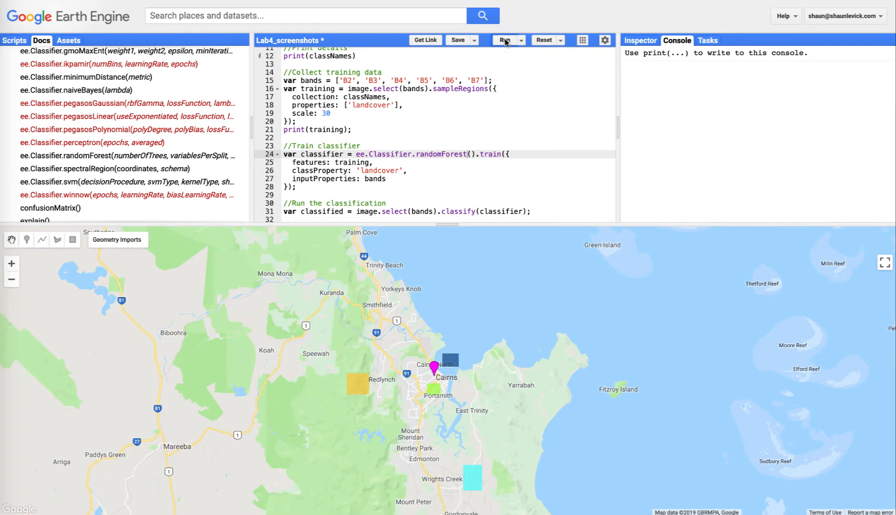
click(503, 40)
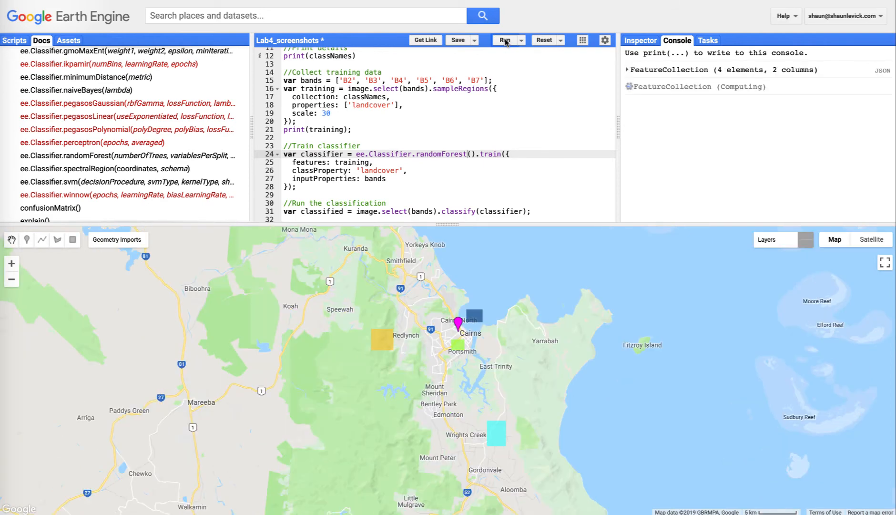
click(504, 39)
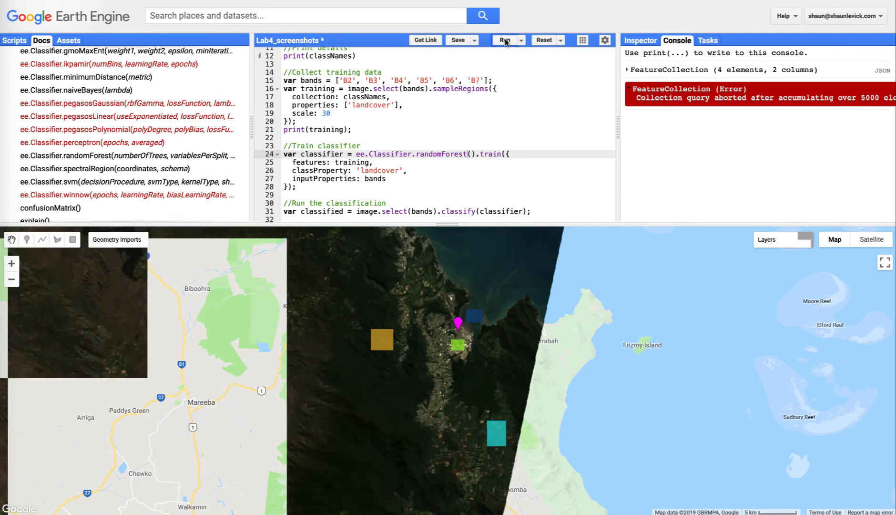
click(503, 40)
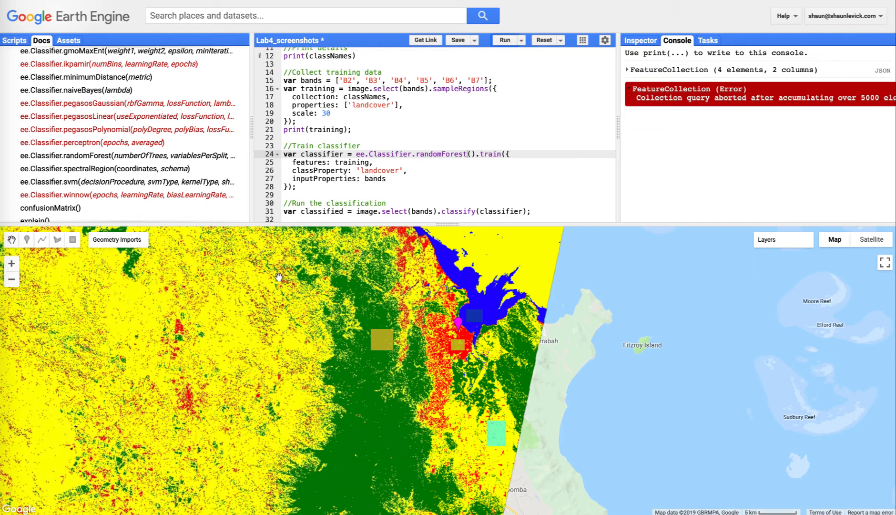
Hide the classification layer and add second urban and forest training rectangles
click(117, 239)
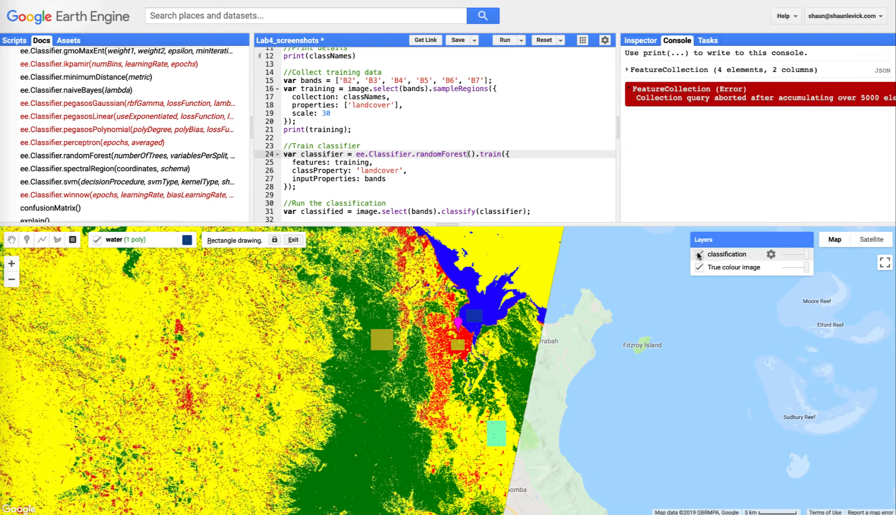
click(699, 254)
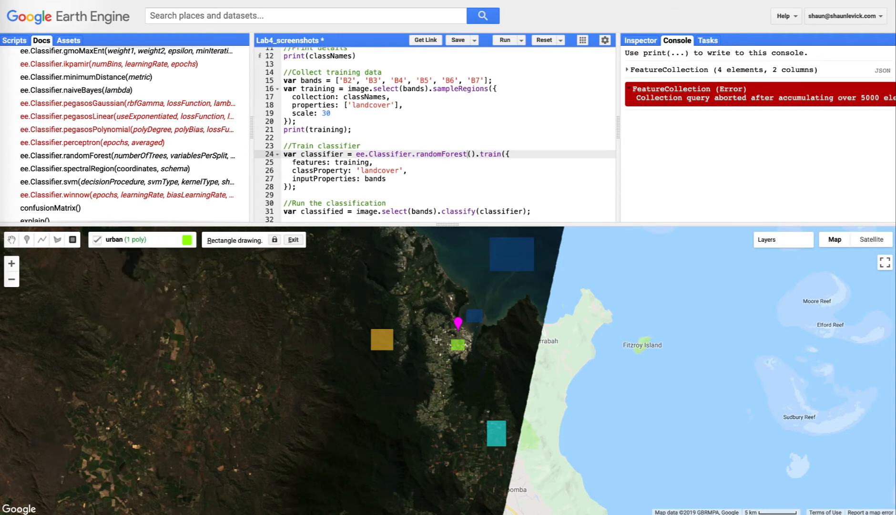
click(443, 335)
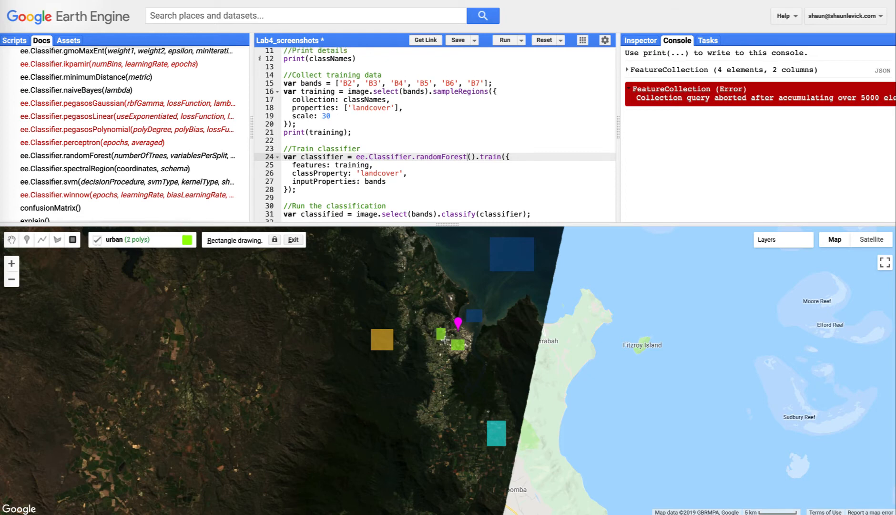
click(115, 239)
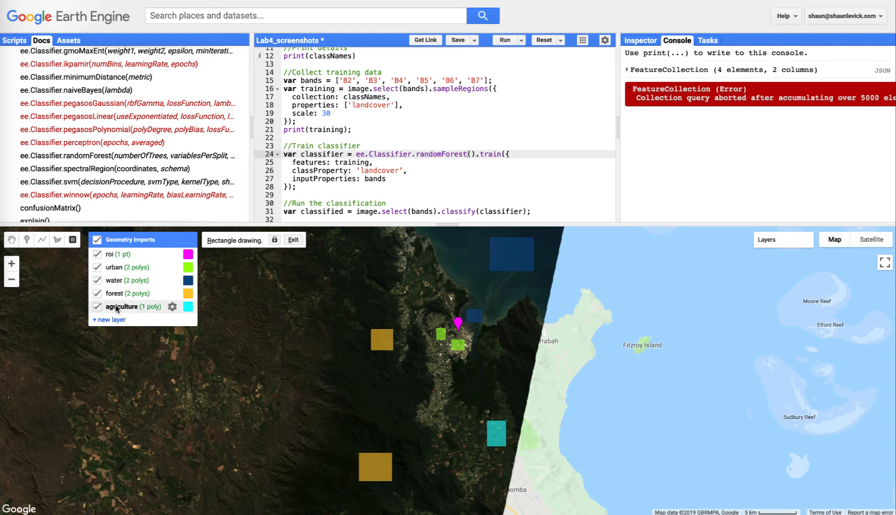
Draw a second agriculture rectangle west of Mareeba, exit drawing and rerun the script
drag(135, 390, 190, 441)
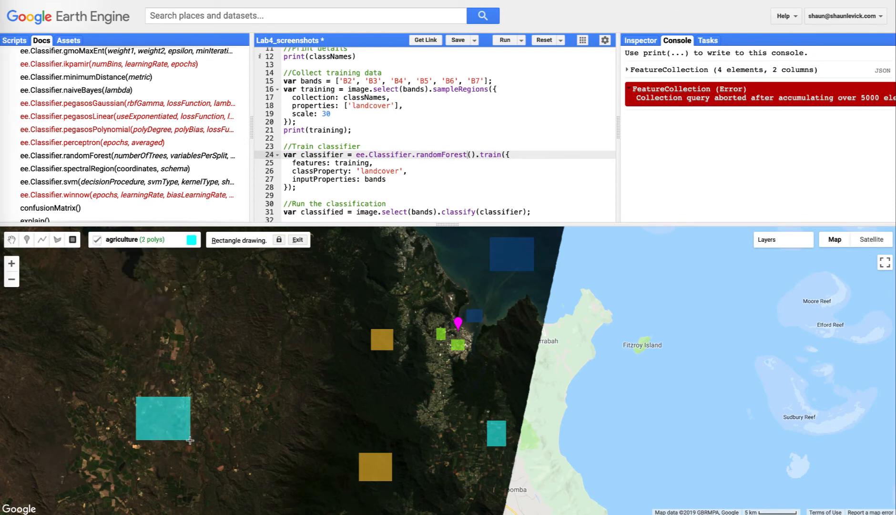
click(297, 239)
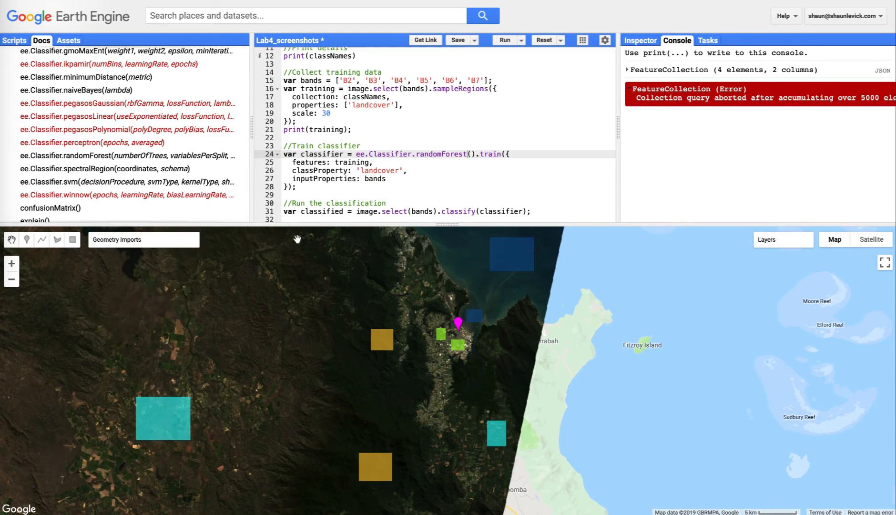
click(505, 39)
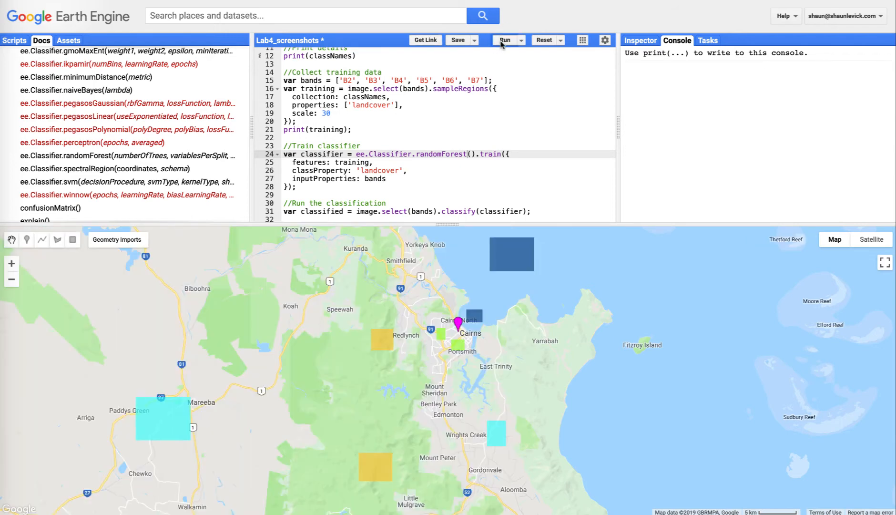
Rerun the script so the random forest classification is rebuilt from eight training rectangles
click(505, 39)
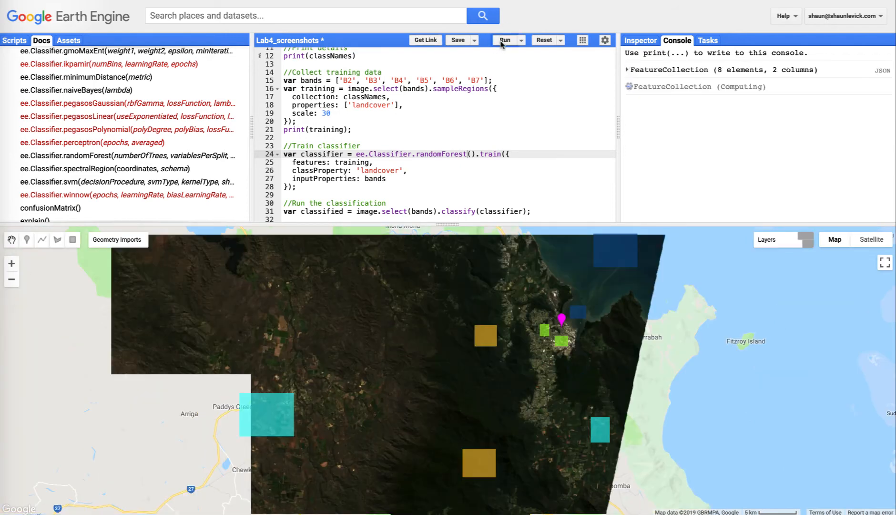
click(505, 40)
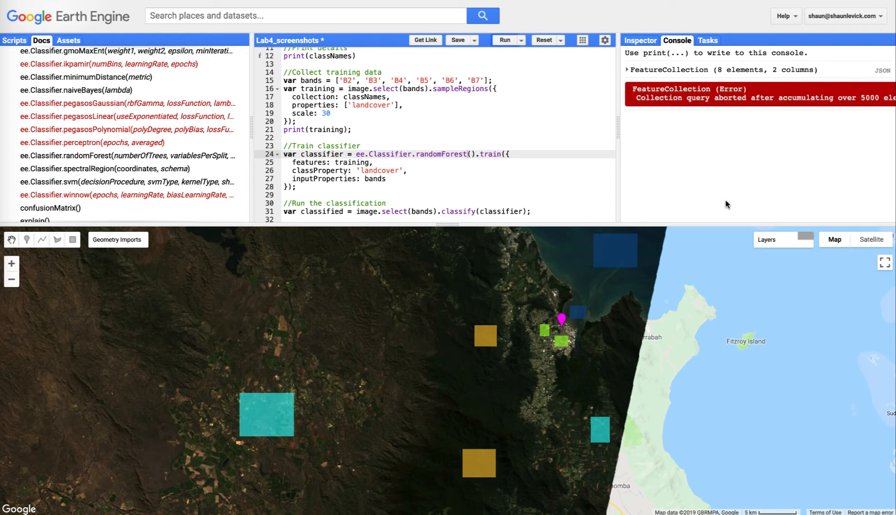
mouse_move(566, 240)
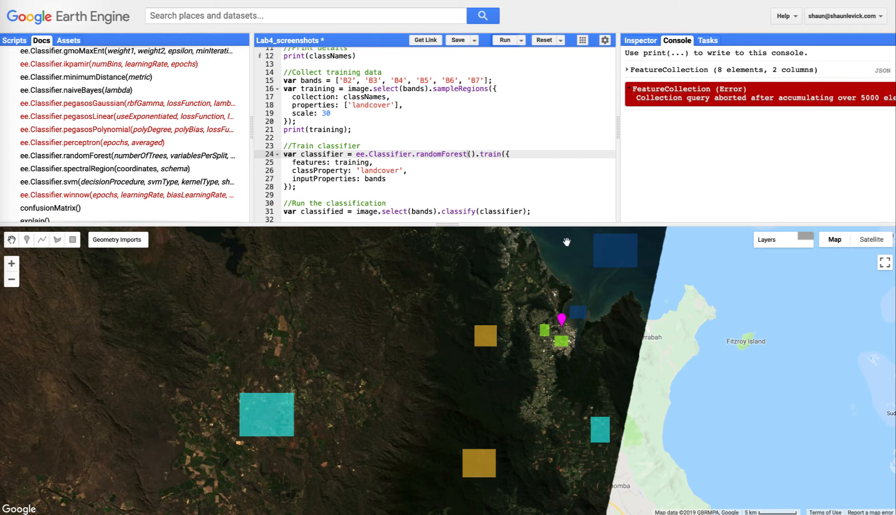
click(505, 39)
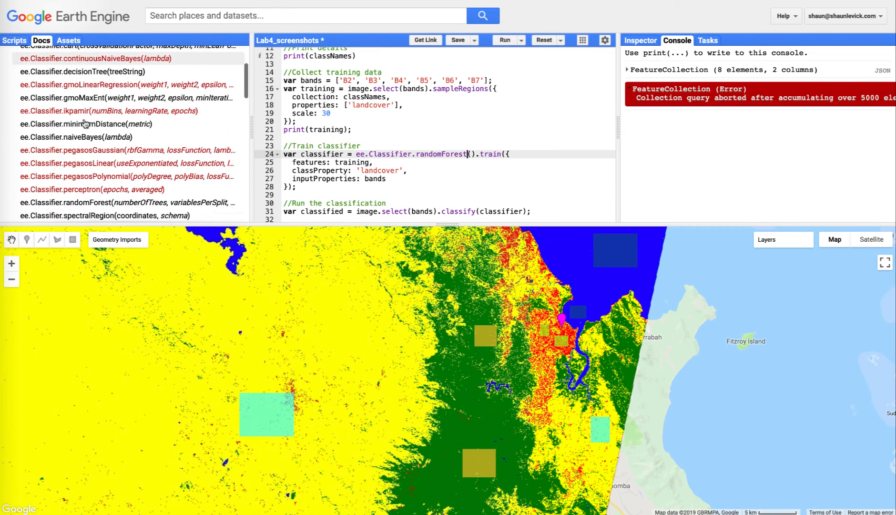
scroll(down, 3)
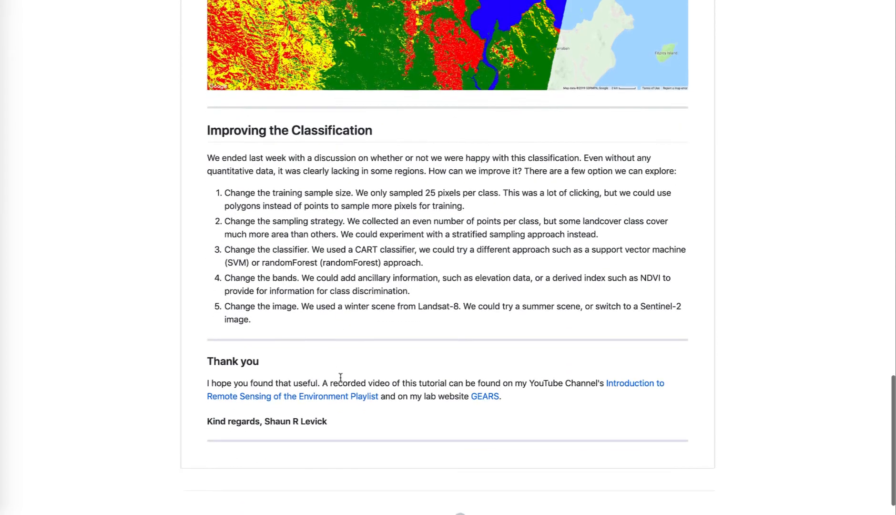
Scroll the lab tutorial to the Improving the Classification section
scroll(down, 3)
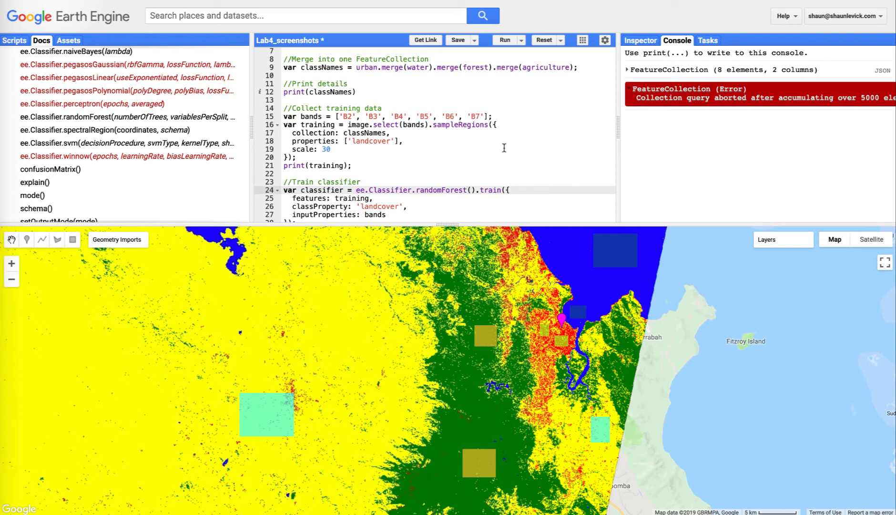
mouse_move(505, 141)
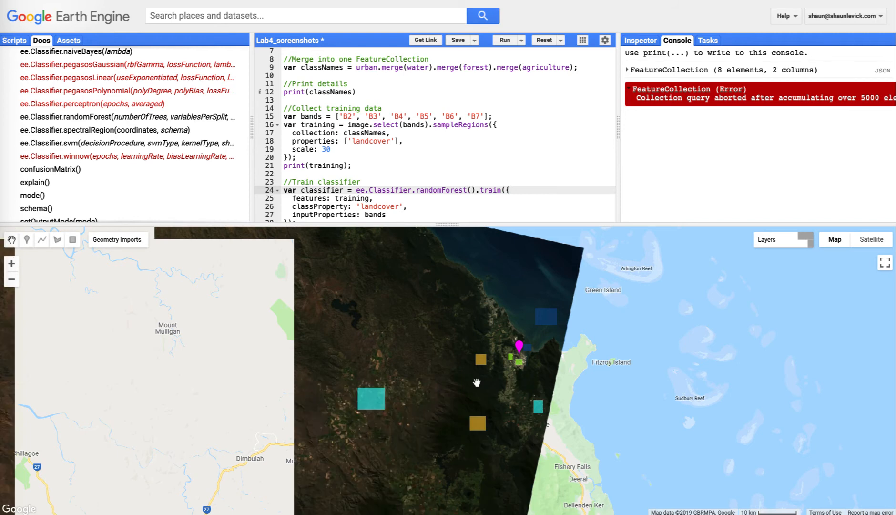
Zoom the map out so the eight-rectangle classification redraws across the wider coastline
click(505, 39)
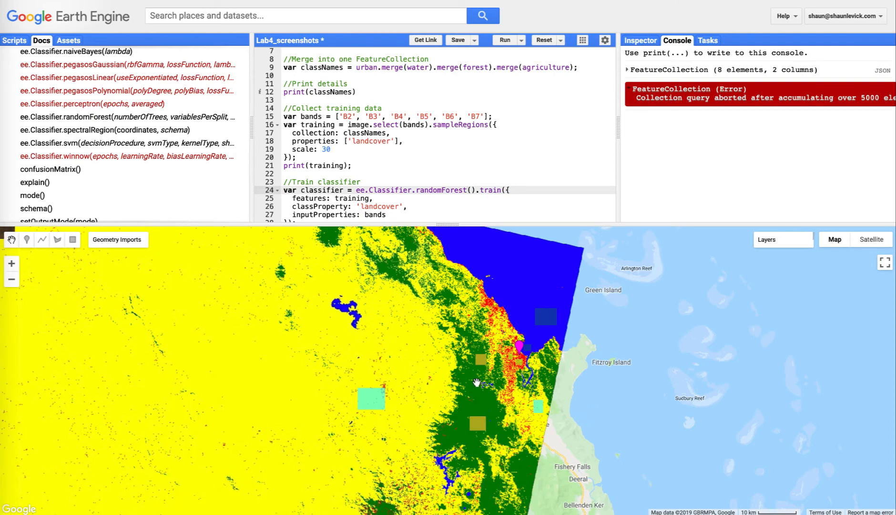
mouse_move(549, 374)
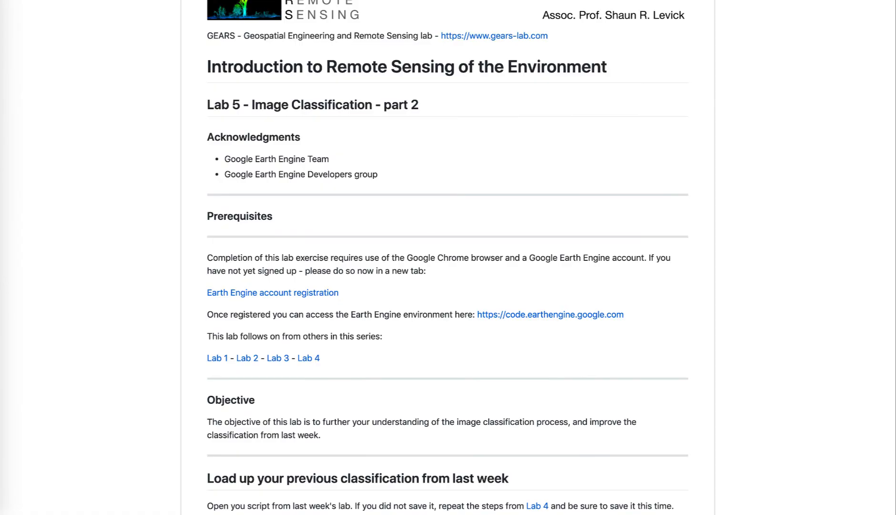
Scroll the Lab 5 tutorial to 'Improving the Classification' and its five suggested options
scroll(down, 3)
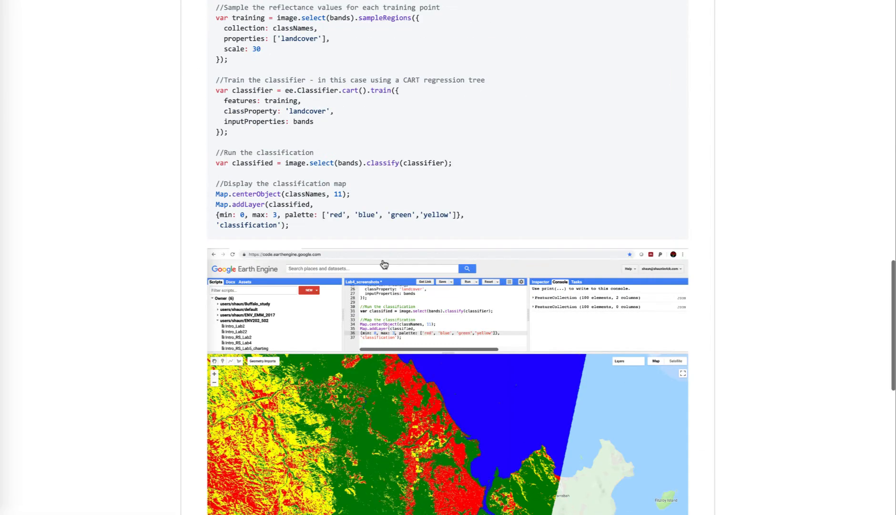
scroll(down, 3)
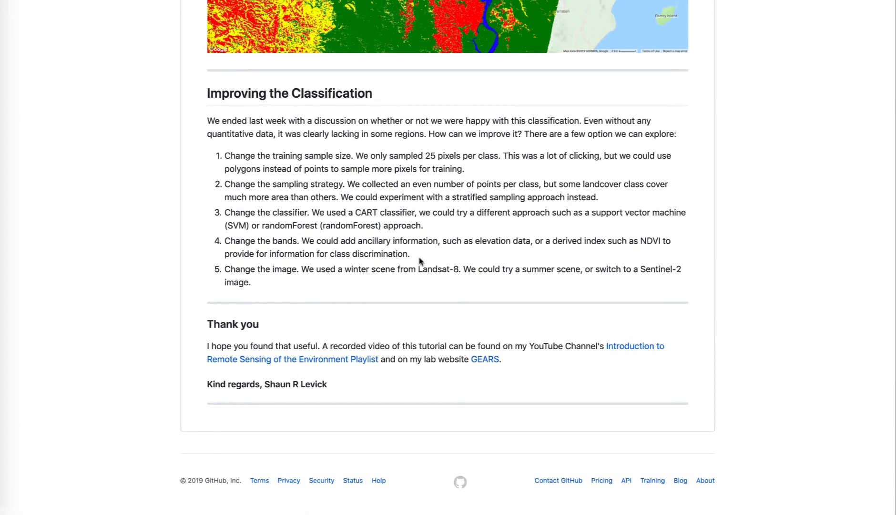
mouse_move(398, 240)
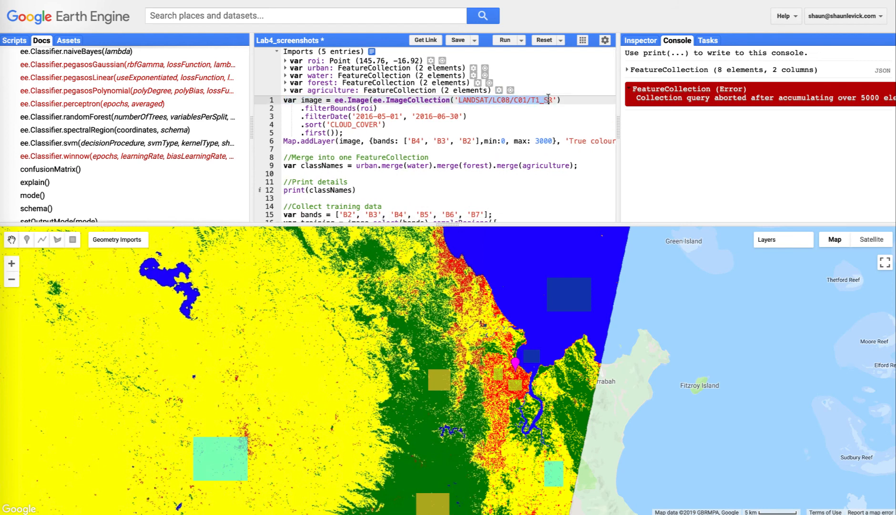
scroll(down, 3)
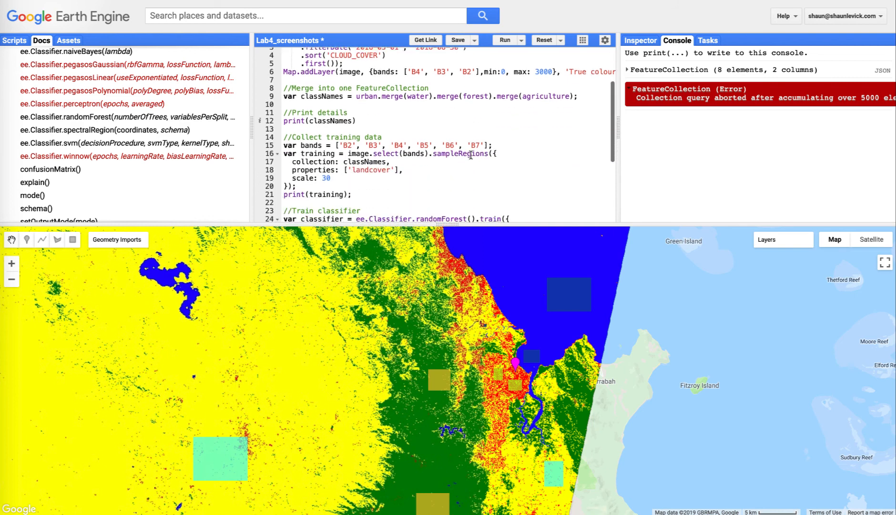
scroll(down, 3)
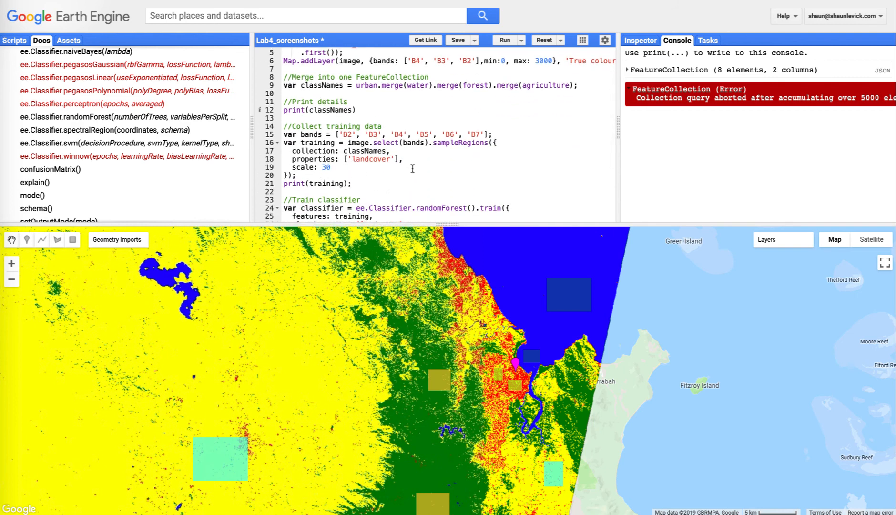
scroll(up, 3)
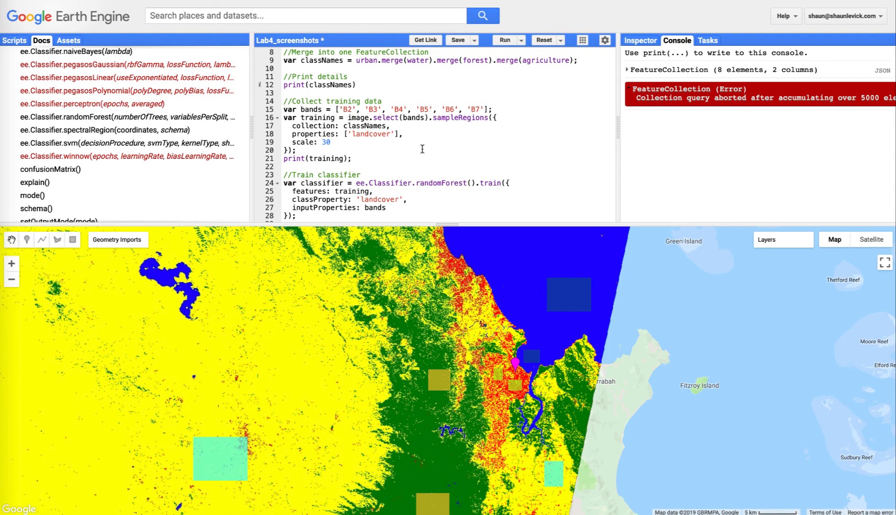
mouse_move(436, 127)
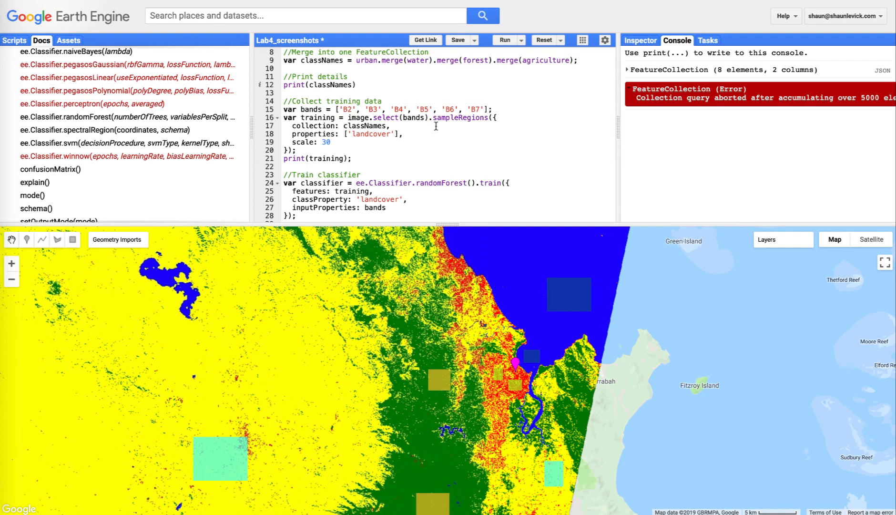